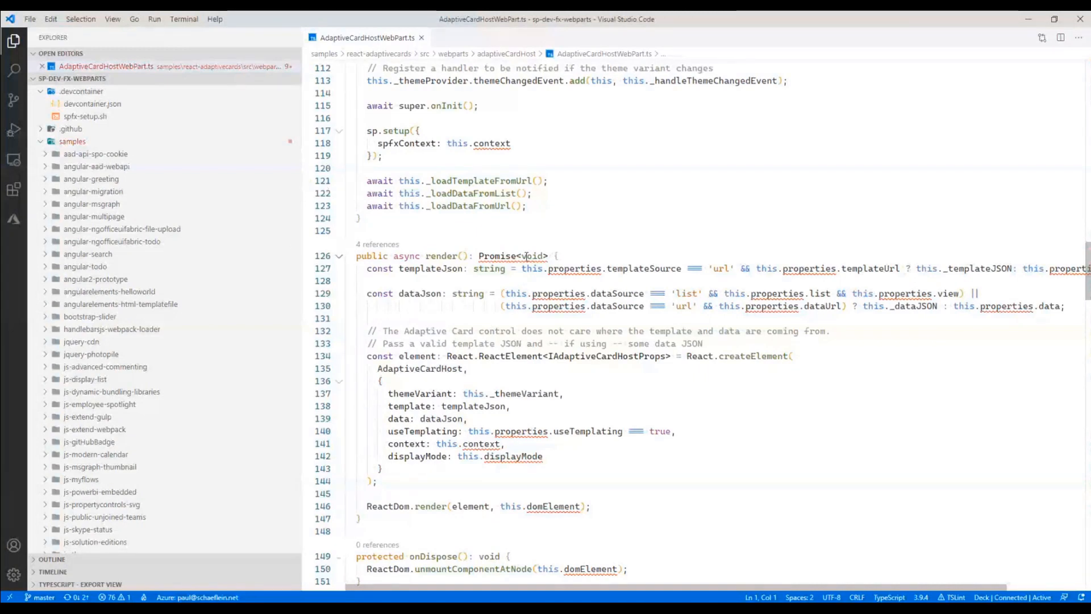
- Open AdaptiveCardViewerWebPart.ts from src/webparts in the hooks project
scroll(down, 3)
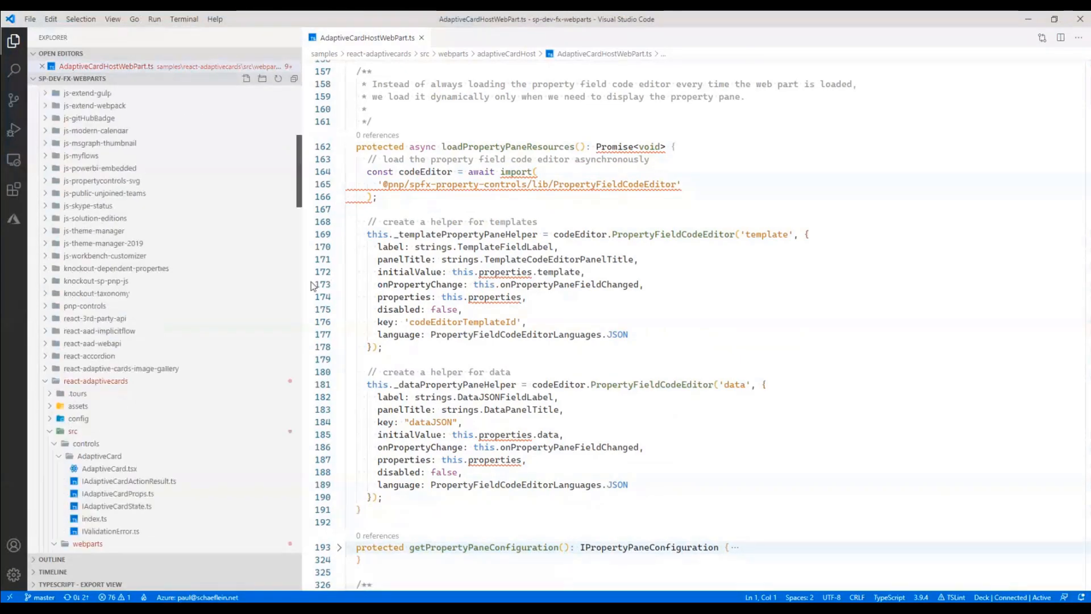
scroll(down, 3)
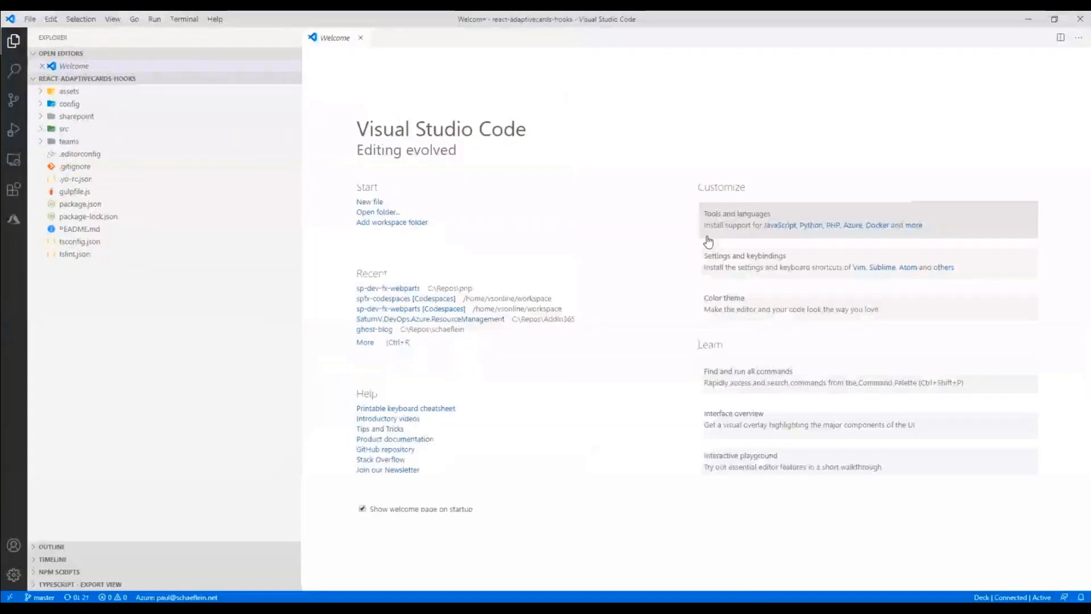
click(61, 129)
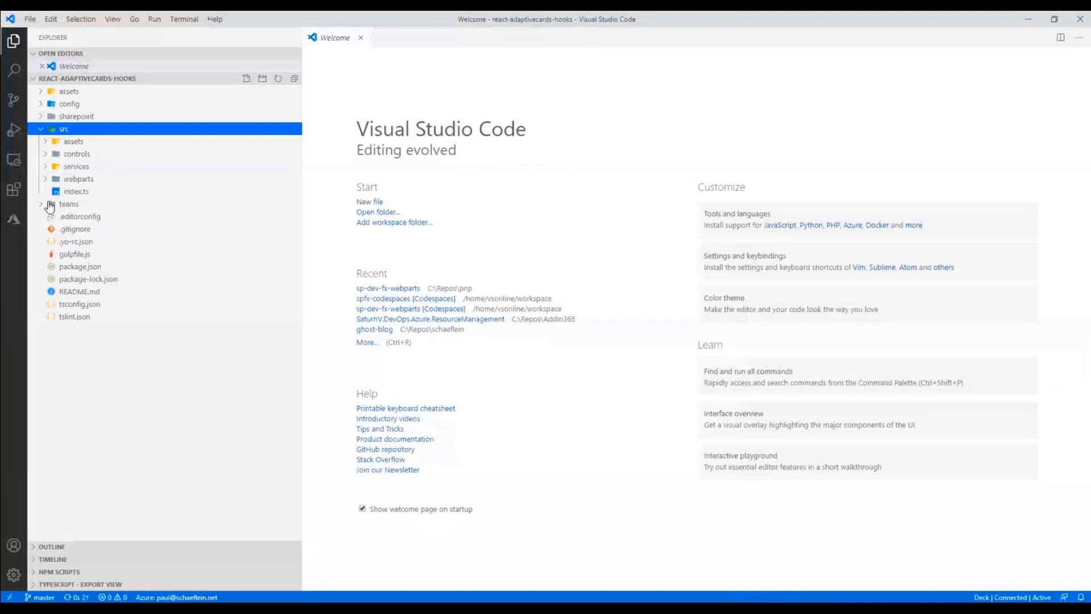
click(78, 178)
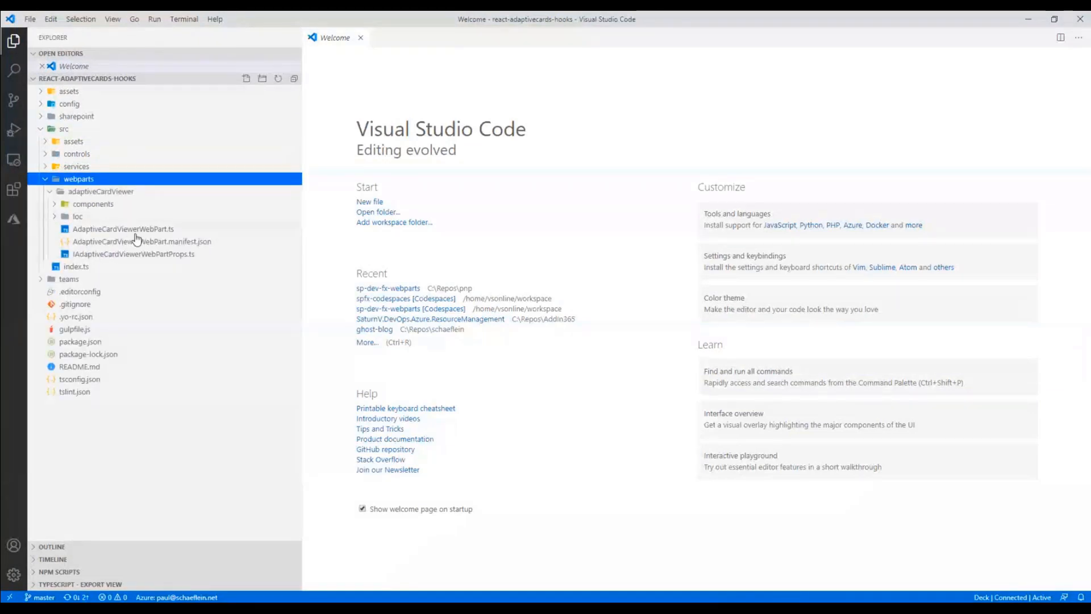
double_click(123, 229)
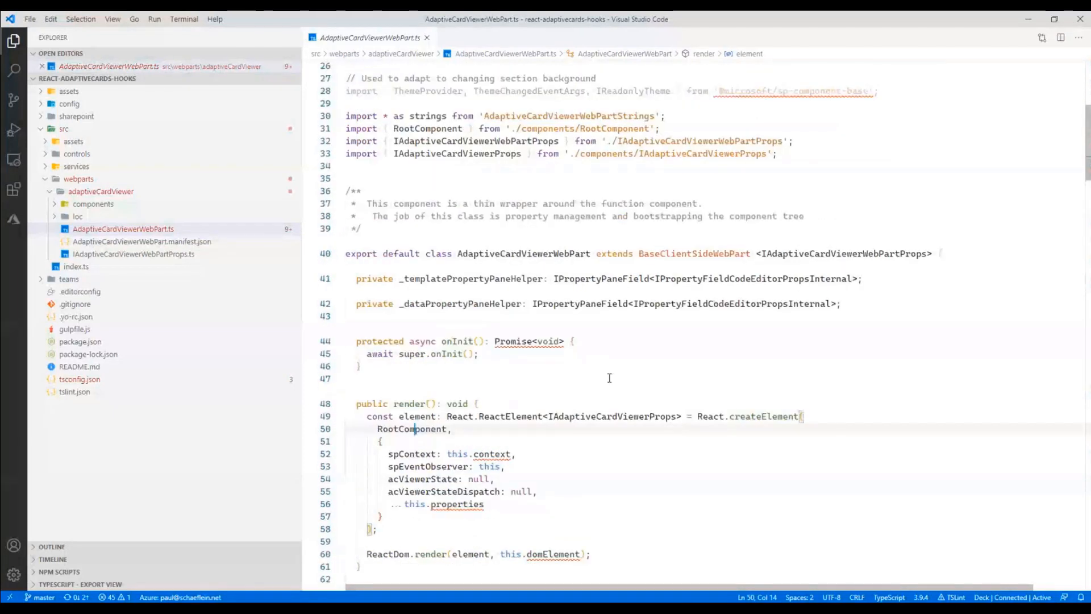
- Scroll the web part file and expand the components folder to reach RootComponent.tsx
scroll(down, 3)
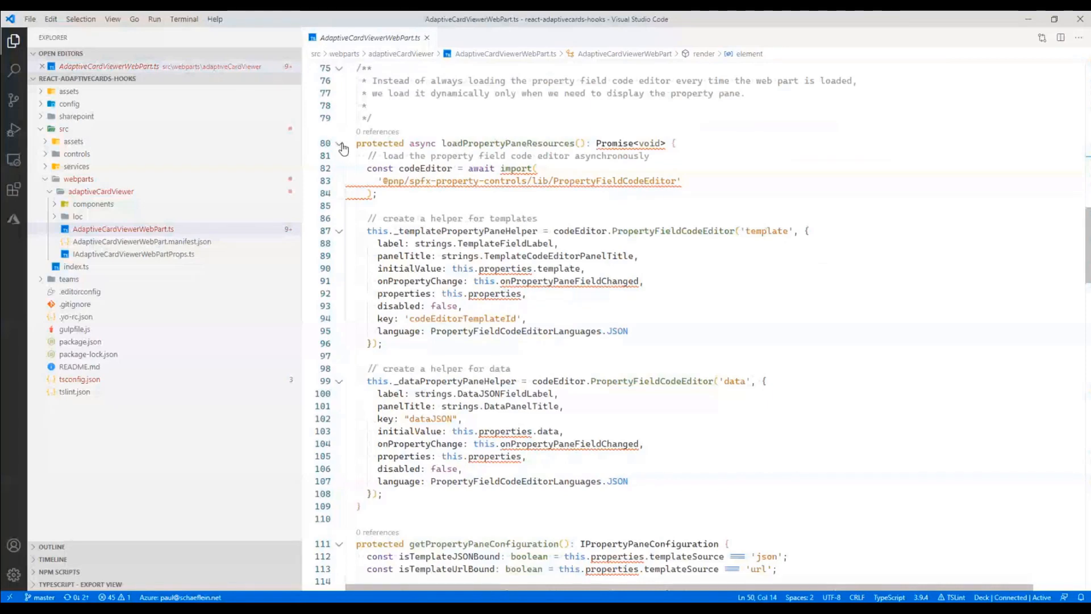
scroll(up, 3)
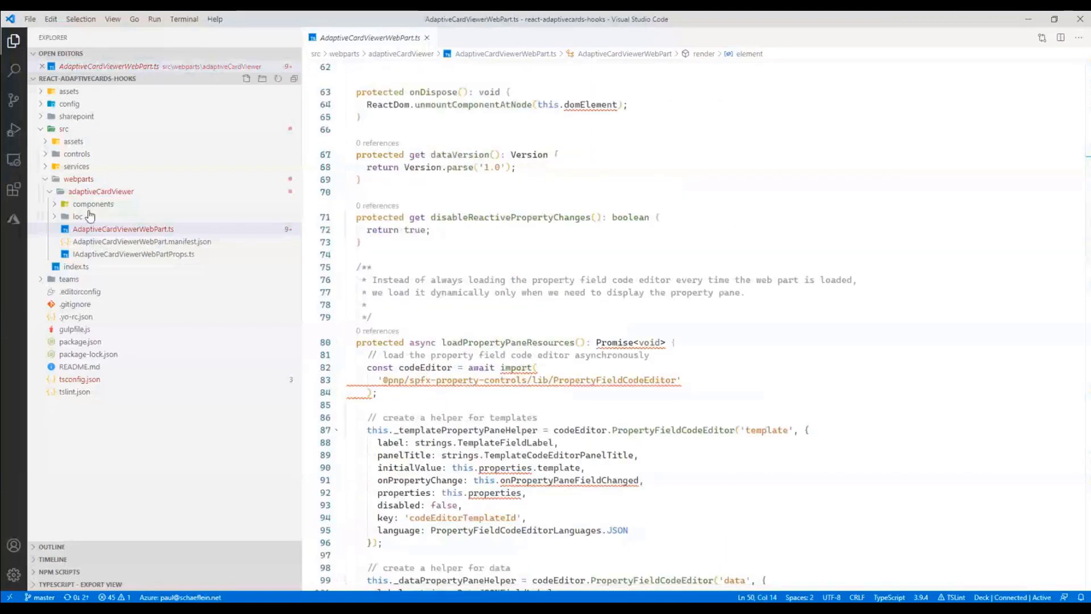
click(92, 203)
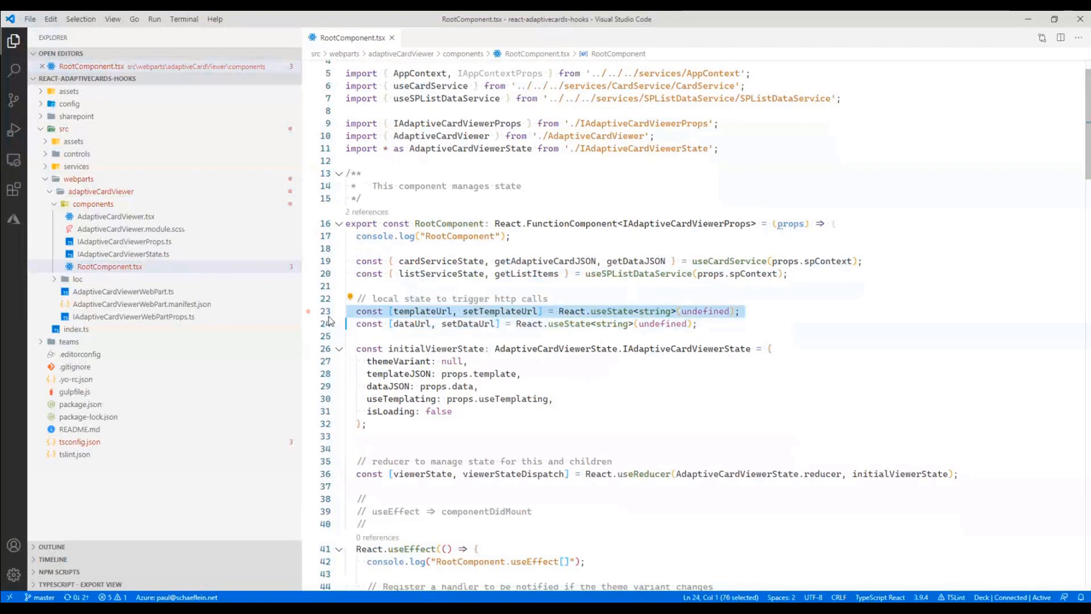
- Scroll RootComponent.tsx and highlight every use of spContext
scroll(down, 3)
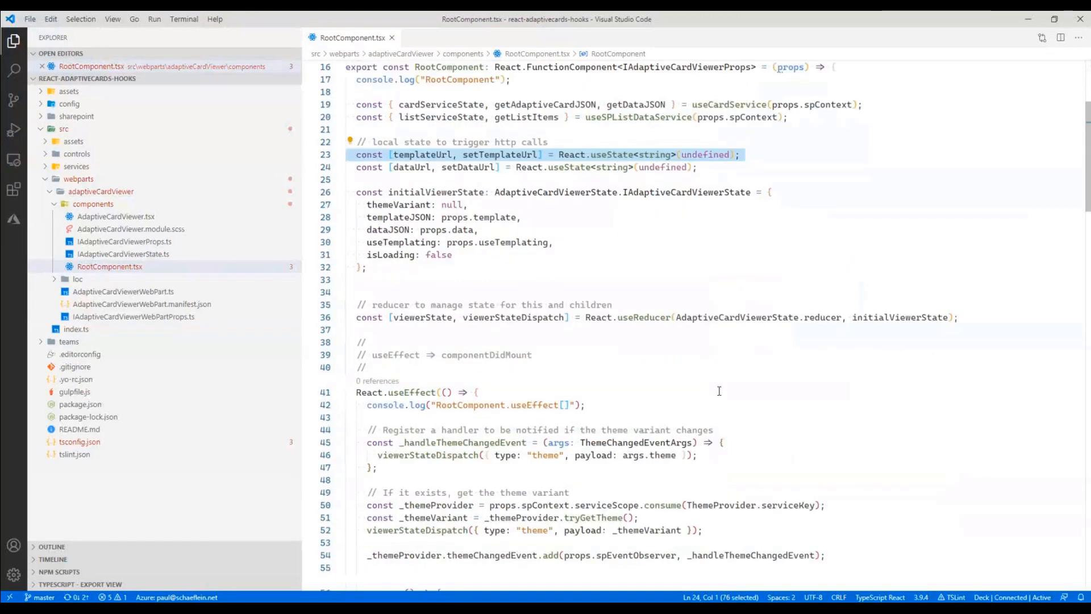
scroll(down, 3)
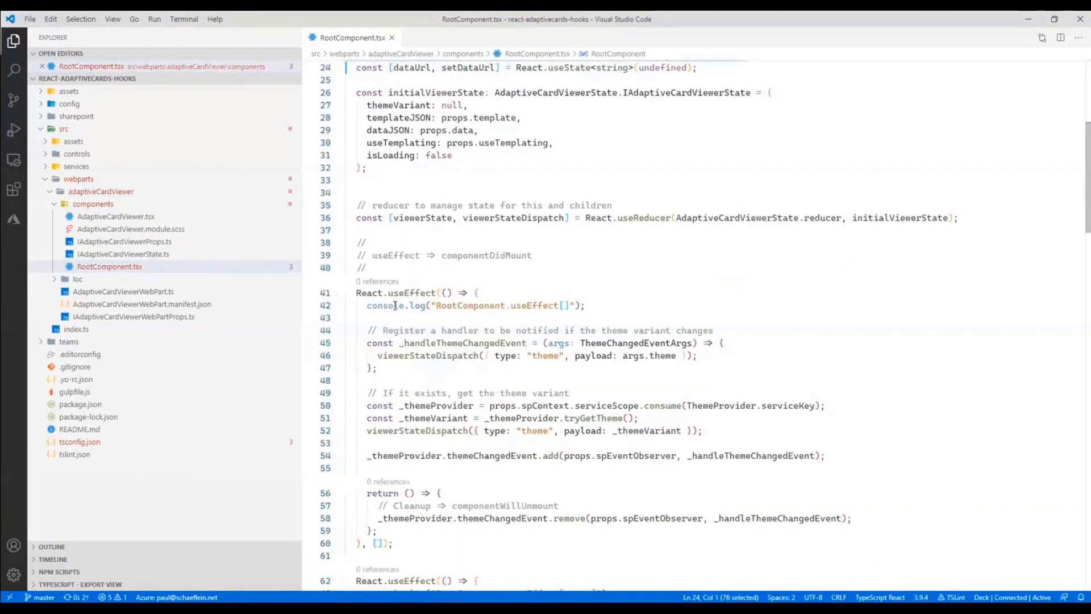
scroll(down, 3)
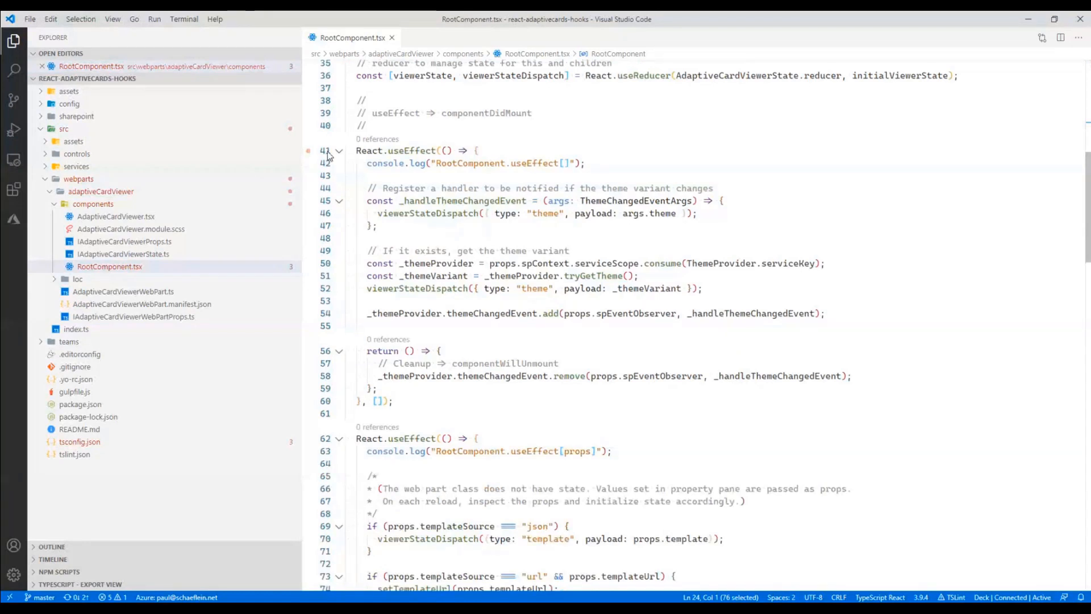
scroll(down, 3)
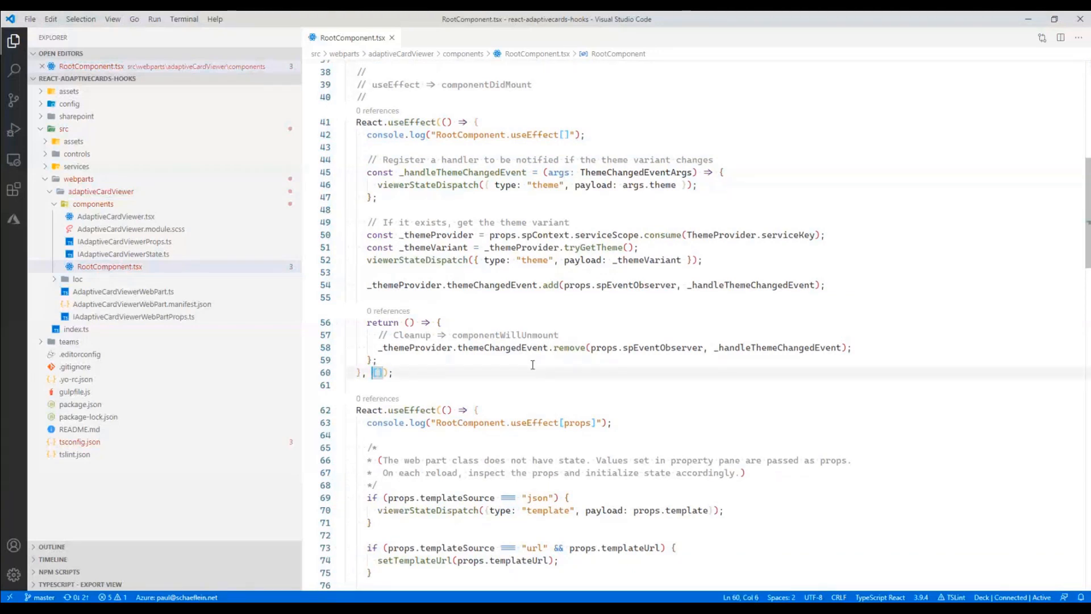
mouse_move(514, 285)
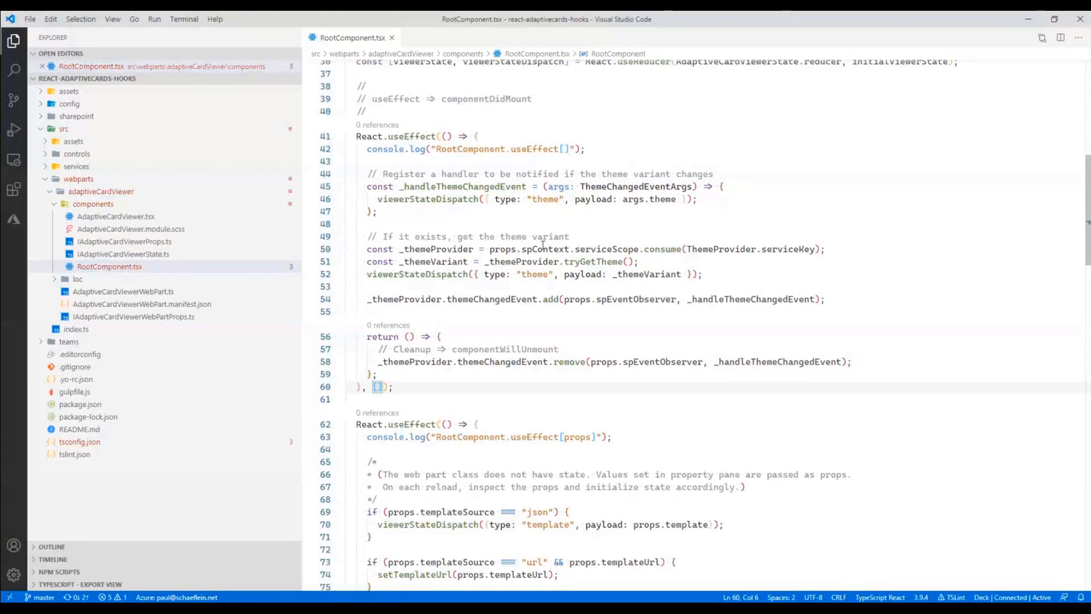
double_click(544, 249)
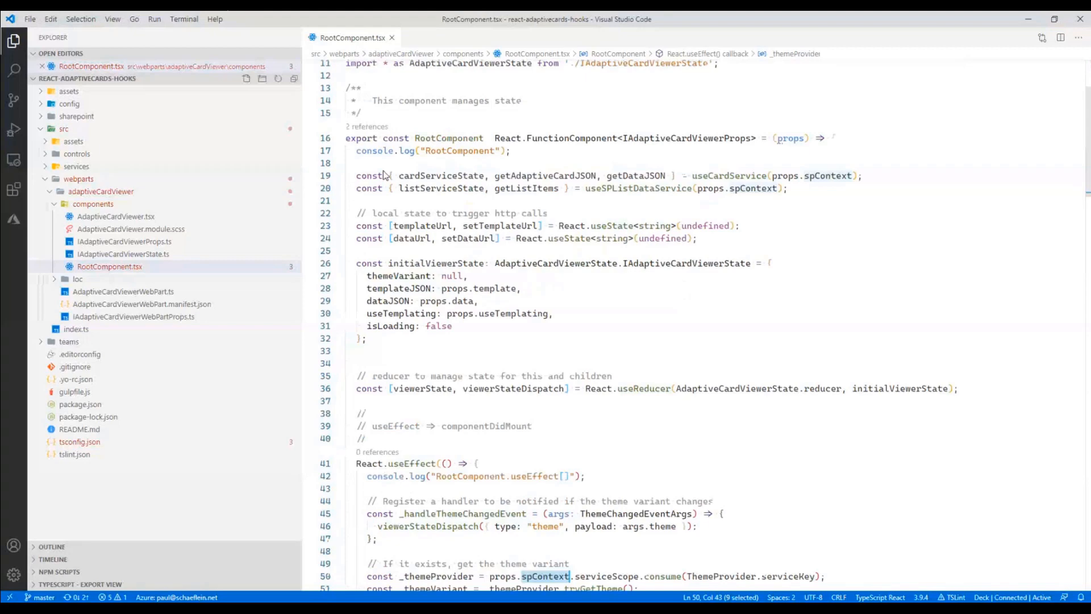
- Highlight this.context in AdaptiveCardViewerWebPart.ts, then return to RootComponent.tsx
click(110, 266)
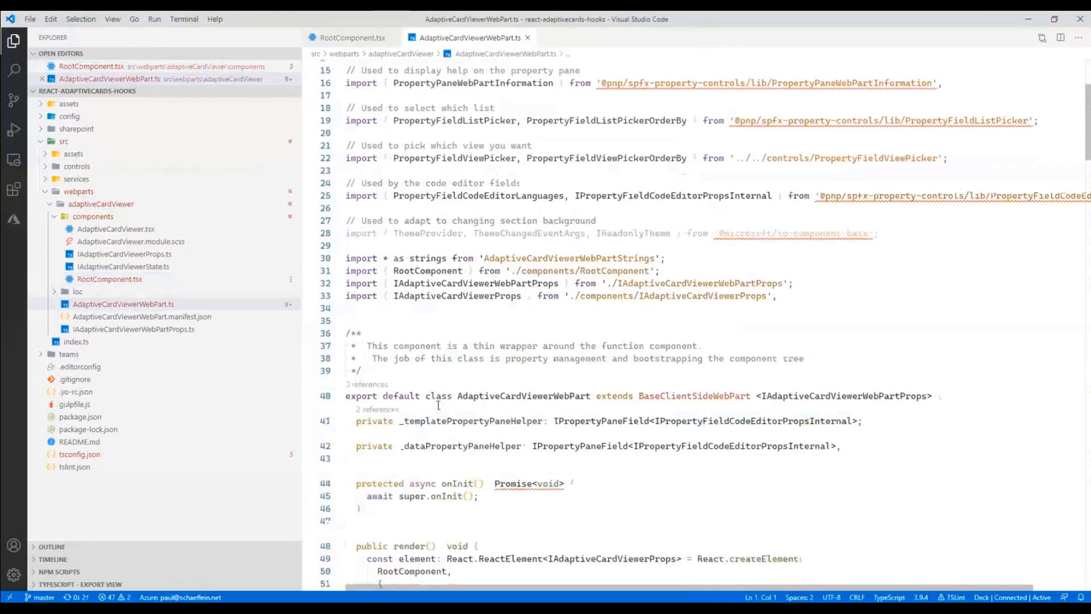
scroll(down, 3)
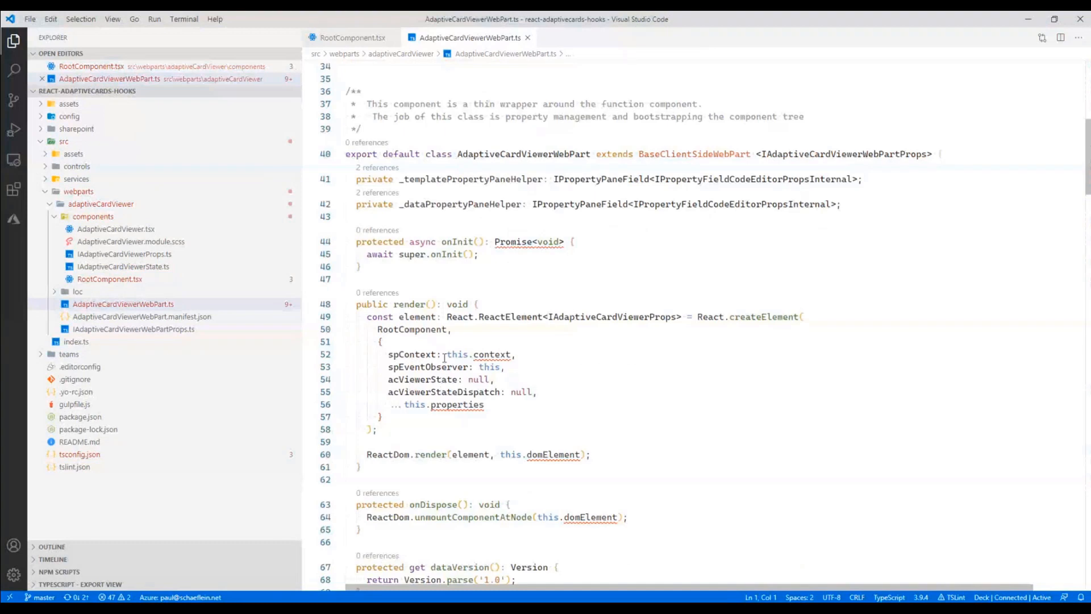
double_click(458, 354)
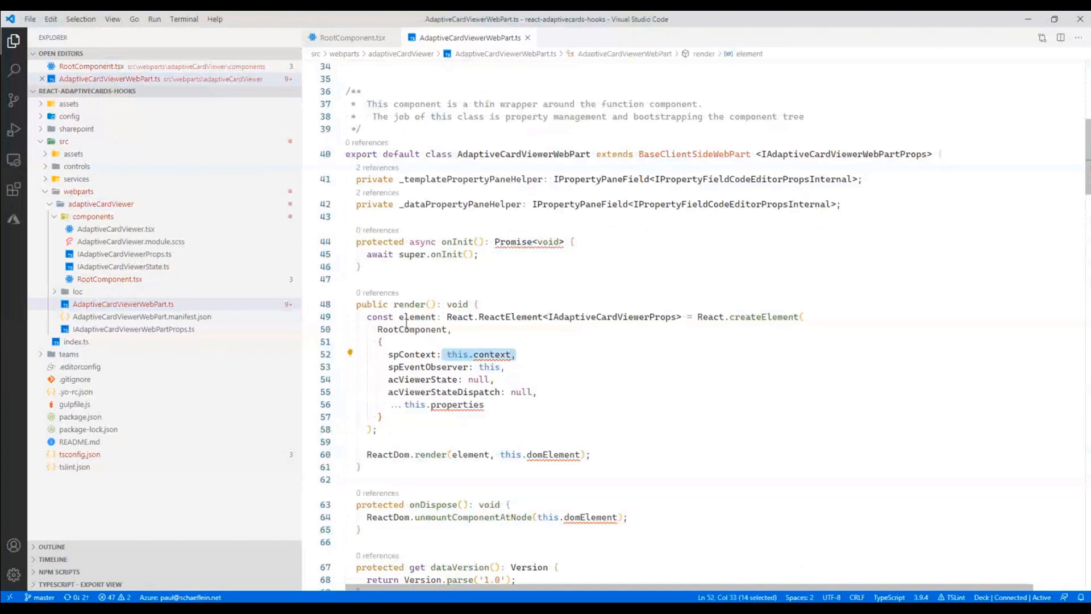
click(345, 37)
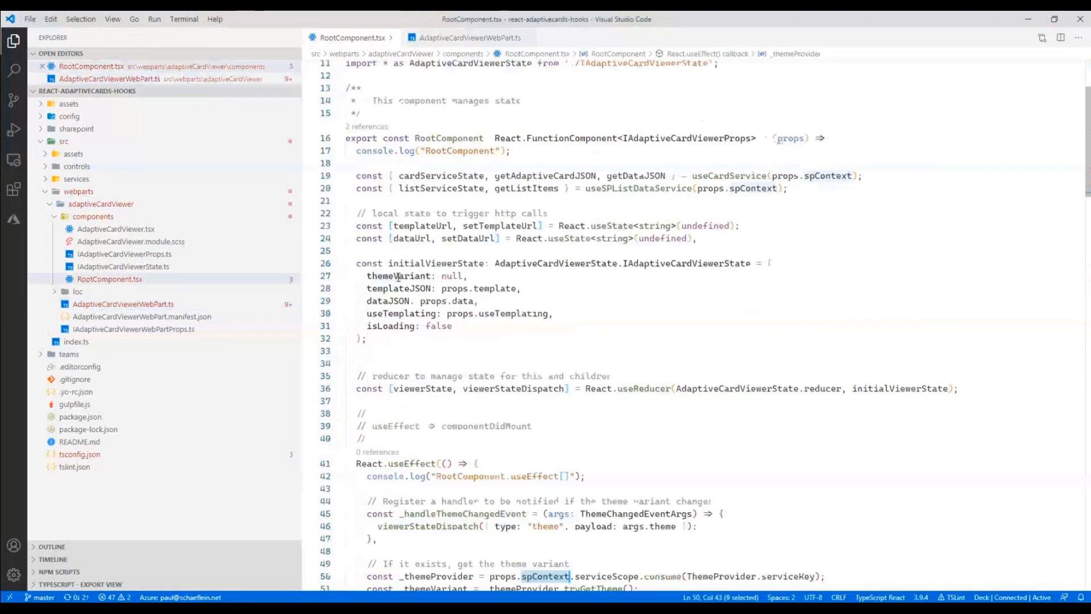
- Scroll past RootComponent's context provider, then open AdaptiveCardViewer.tsx
scroll(down, 3)
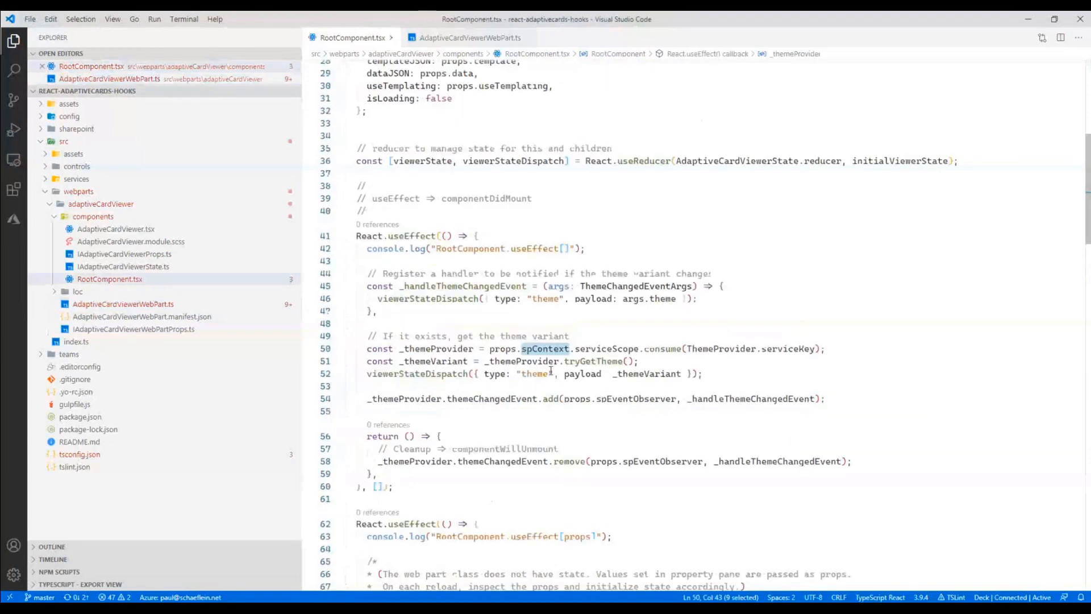
scroll(down, 3)
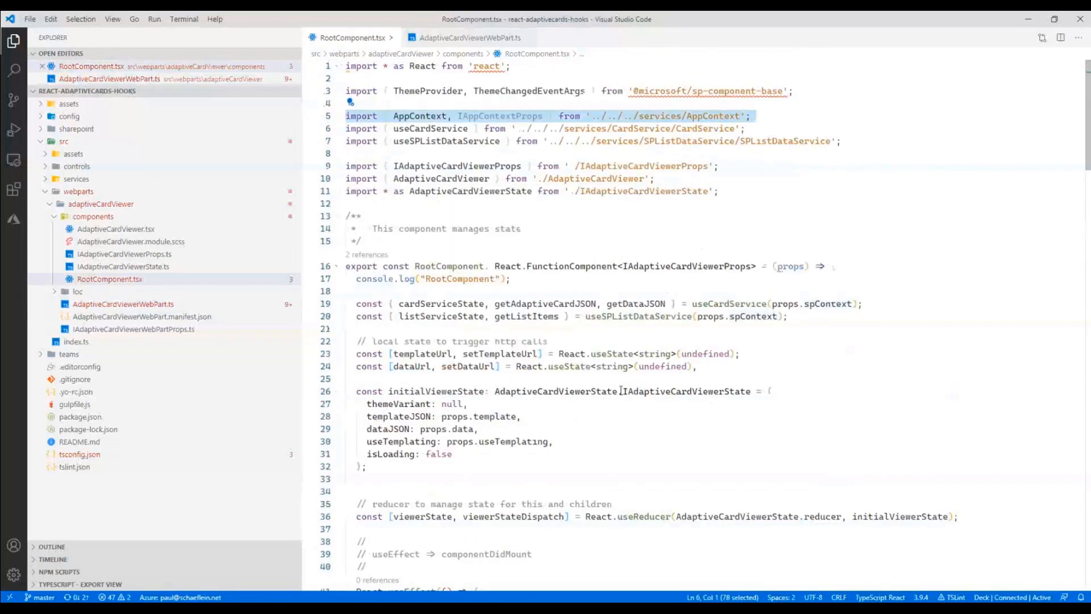
scroll(down, 3)
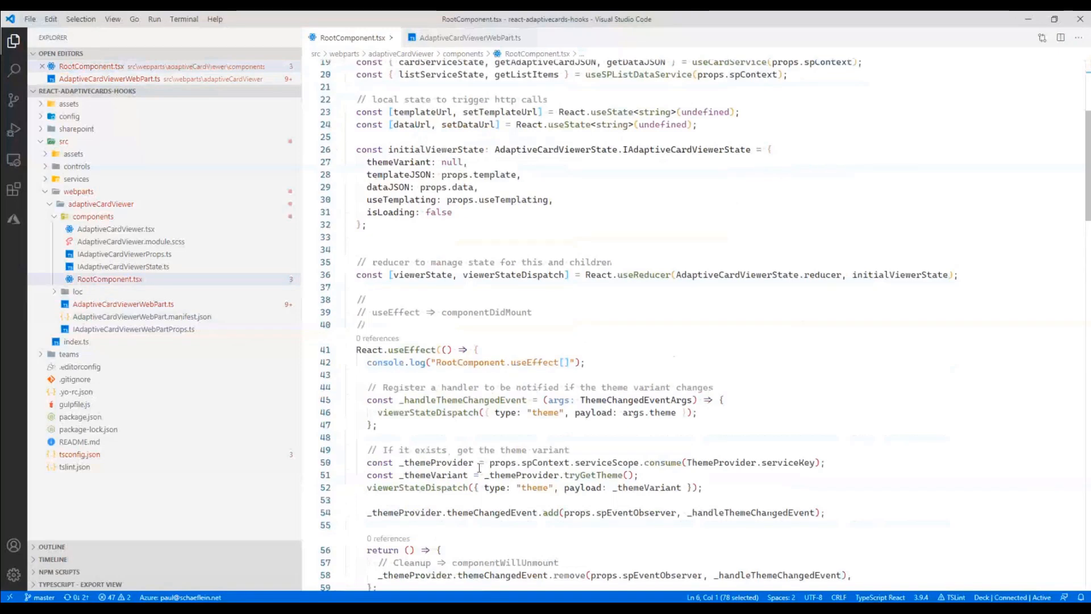
scroll(down, 3)
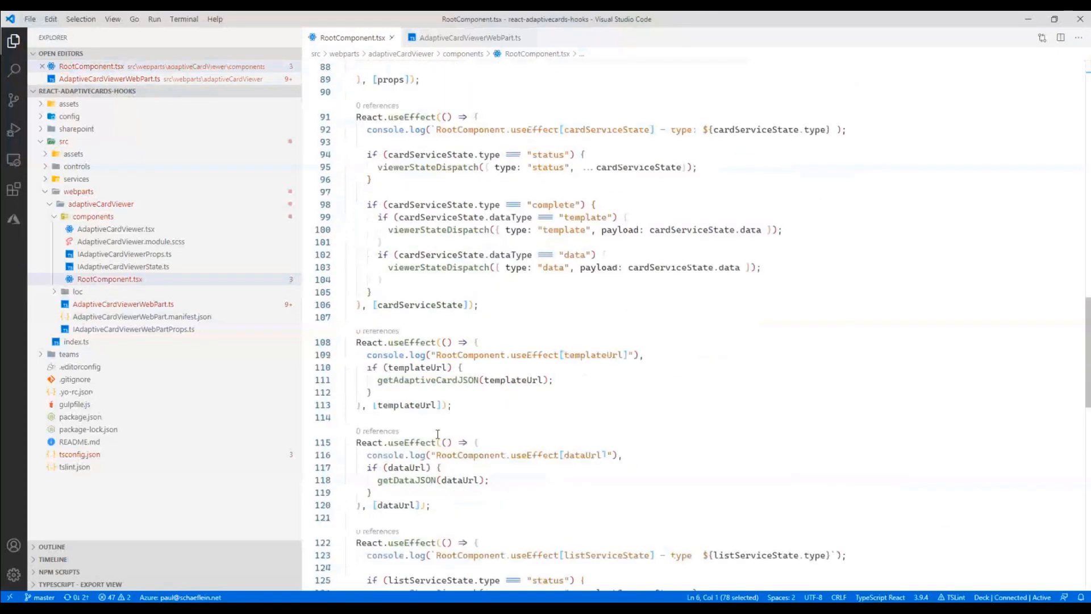
scroll(down, 3)
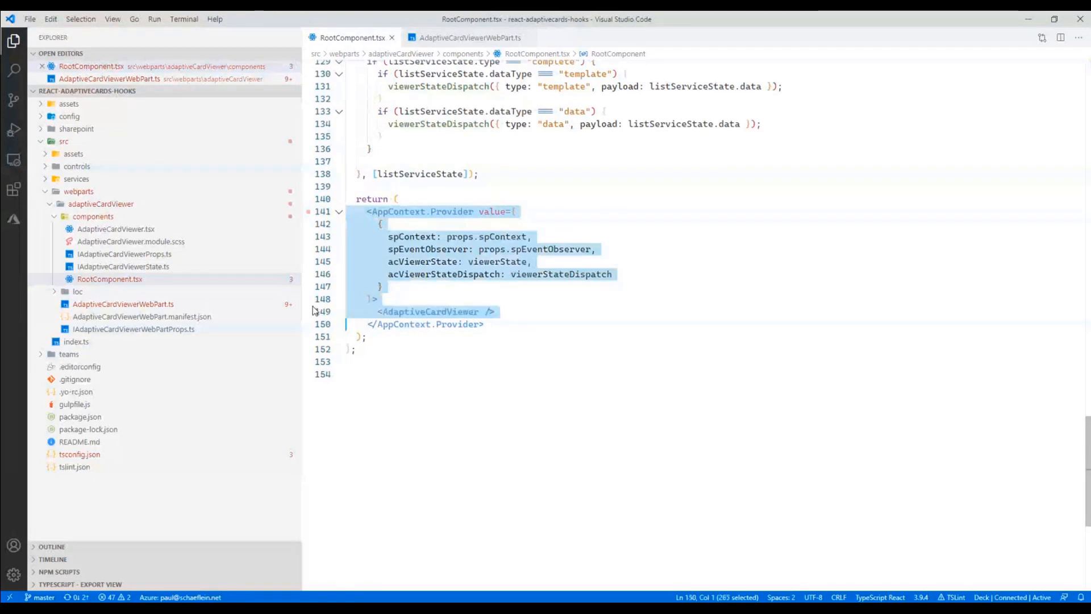
click(429, 312)
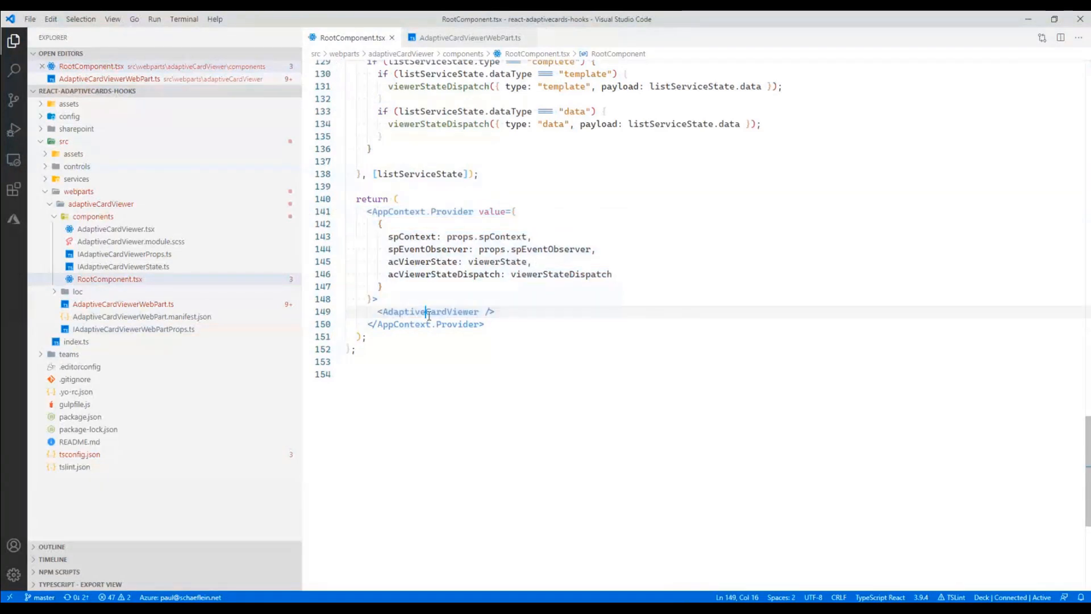
mouse_move(447, 249)
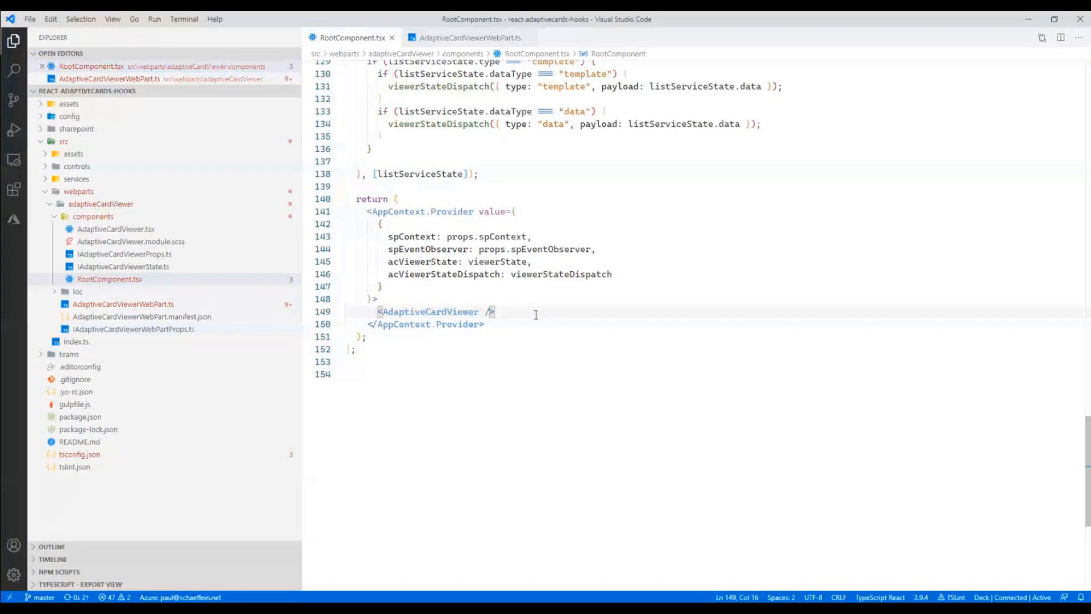
mouse_move(495, 343)
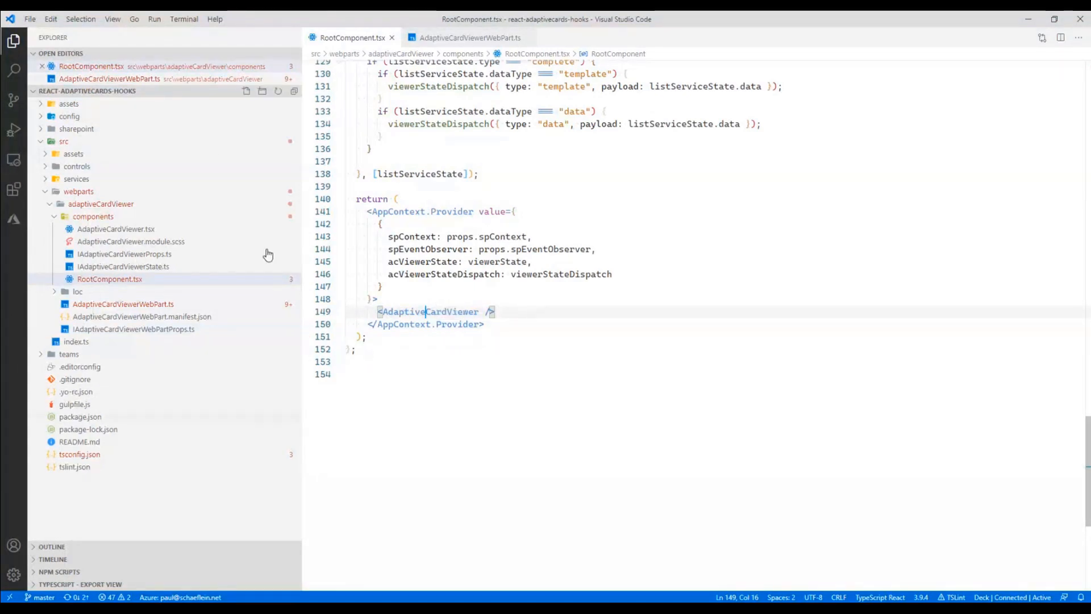
click(109, 279)
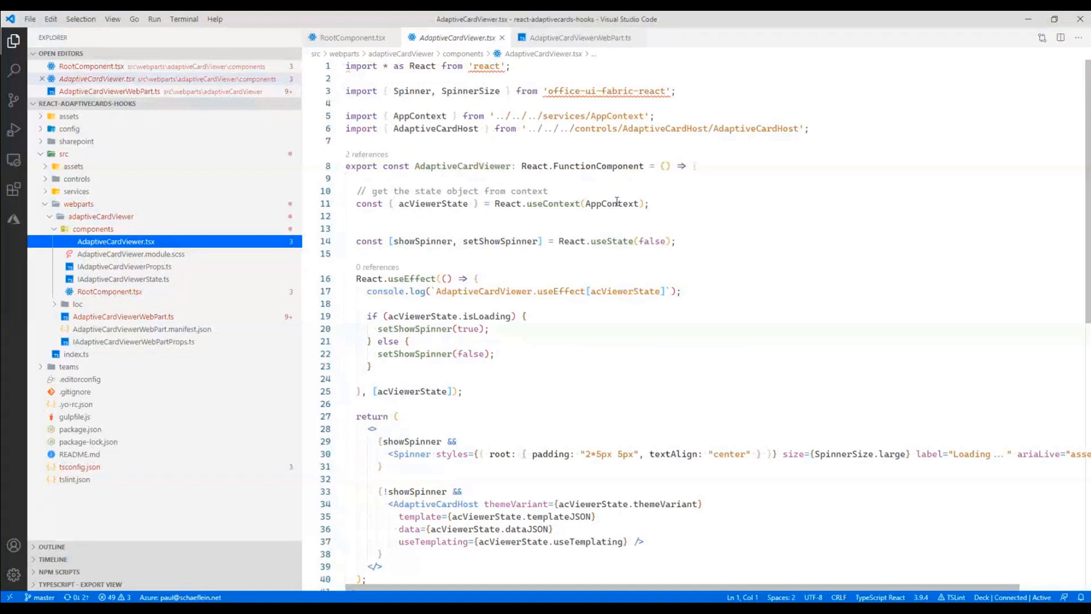
- Mark the useContext line reading viewer state and scroll down the file
click(664, 165)
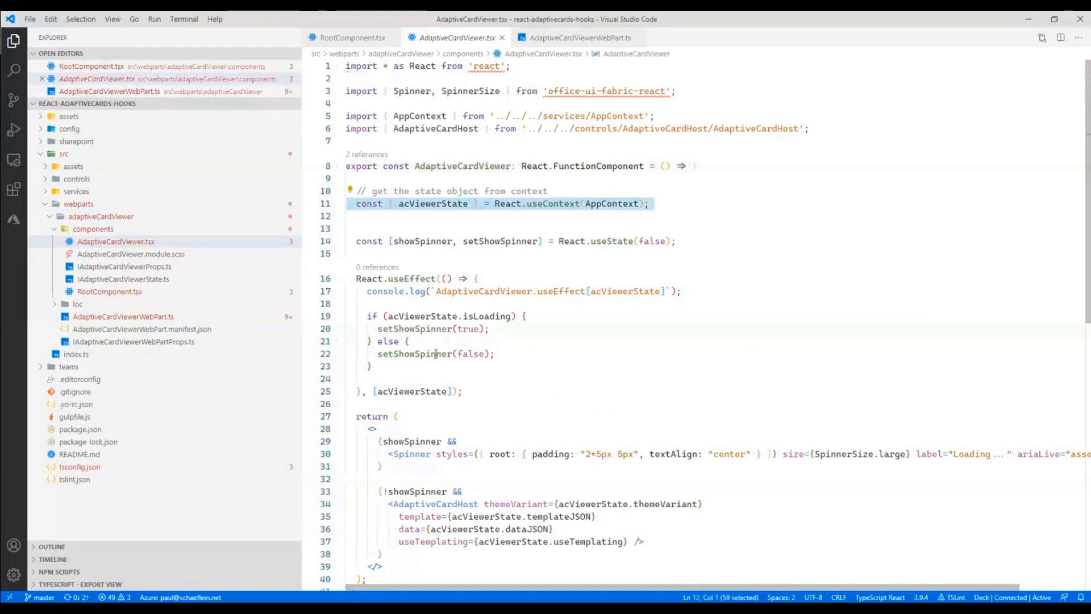
scroll(down, 3)
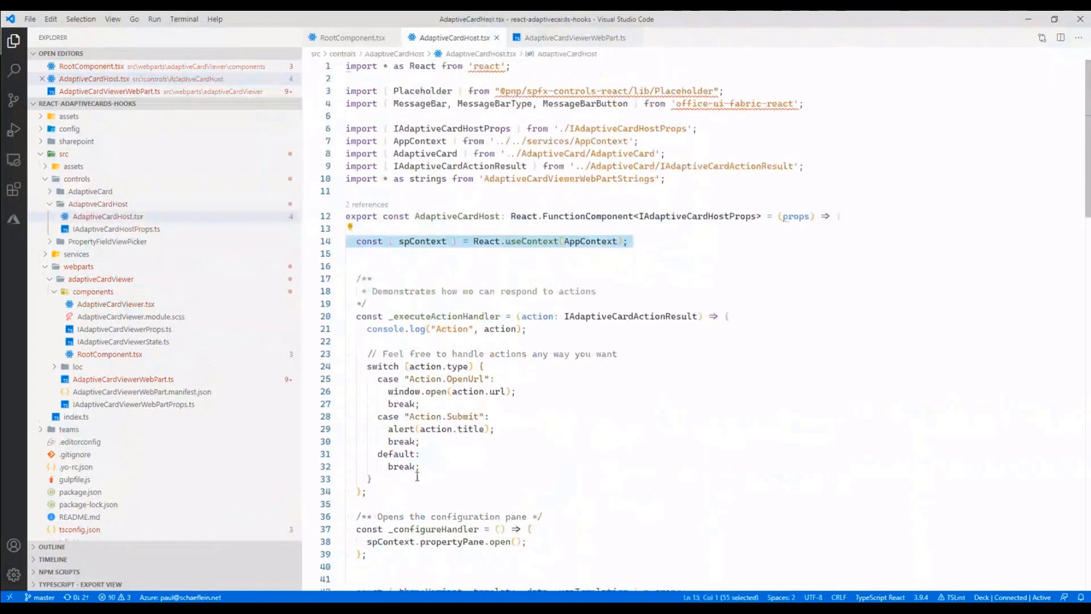
- Scroll through AdaptiveCardHost.tsx, then bring AdaptiveCardViewerWebPart.ts back to the front
scroll(down, 3)
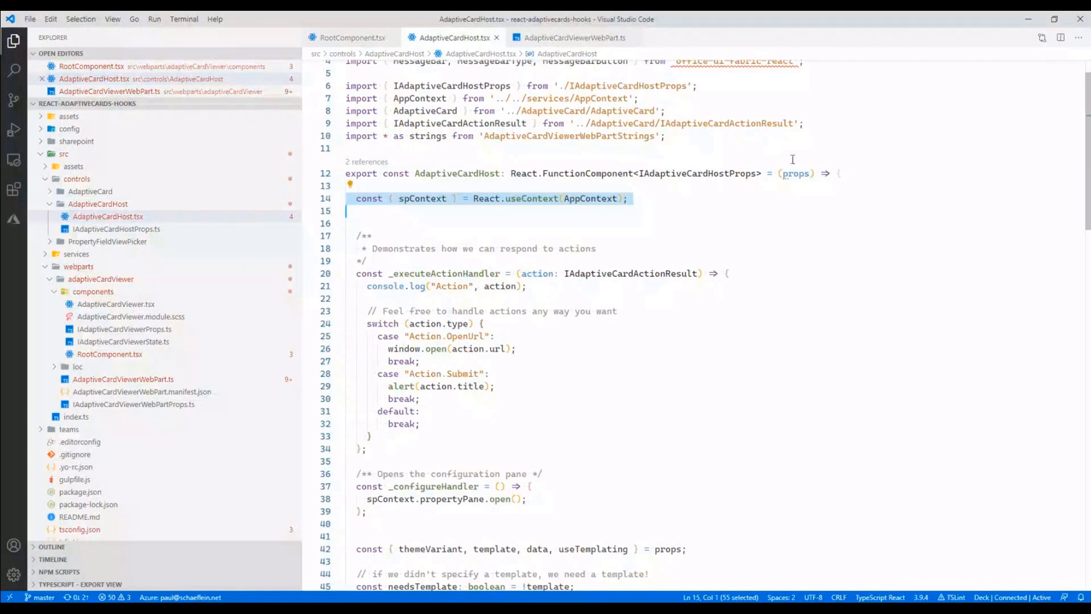
mouse_move(792, 174)
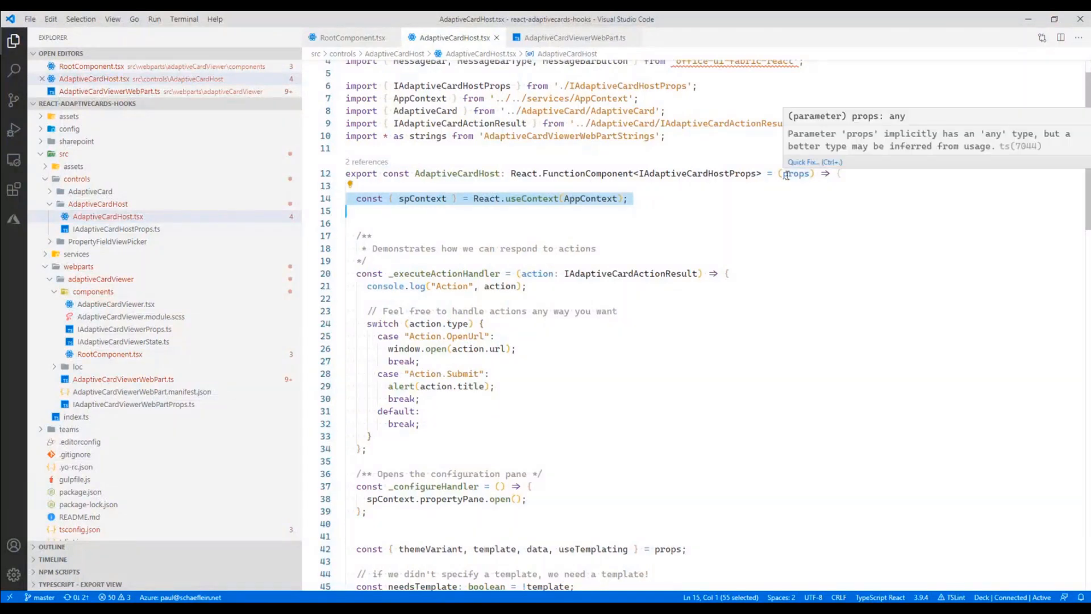
scroll(down, 3)
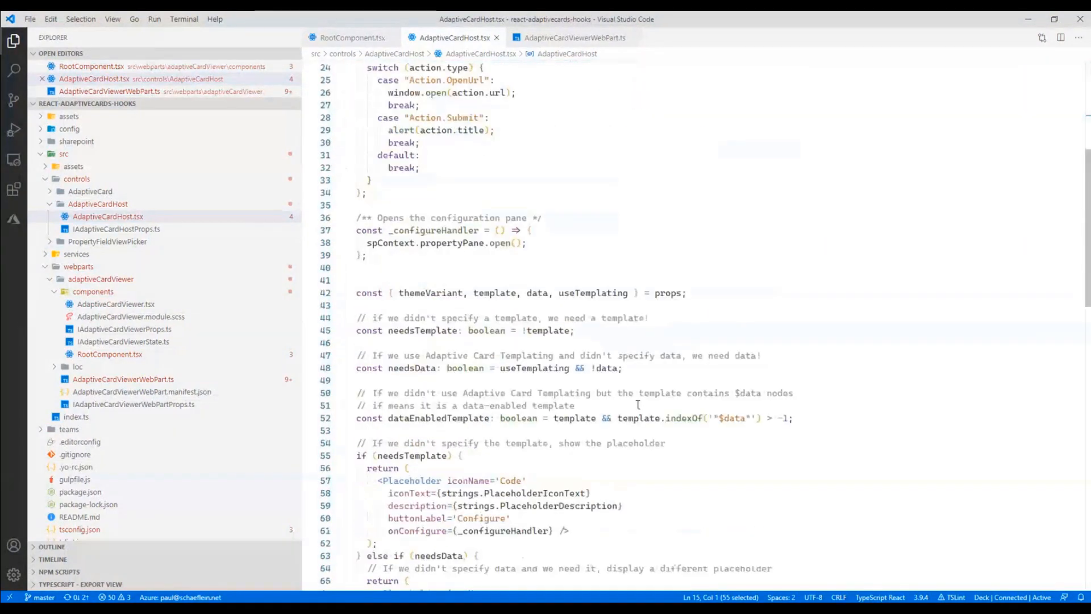
scroll(down, 3)
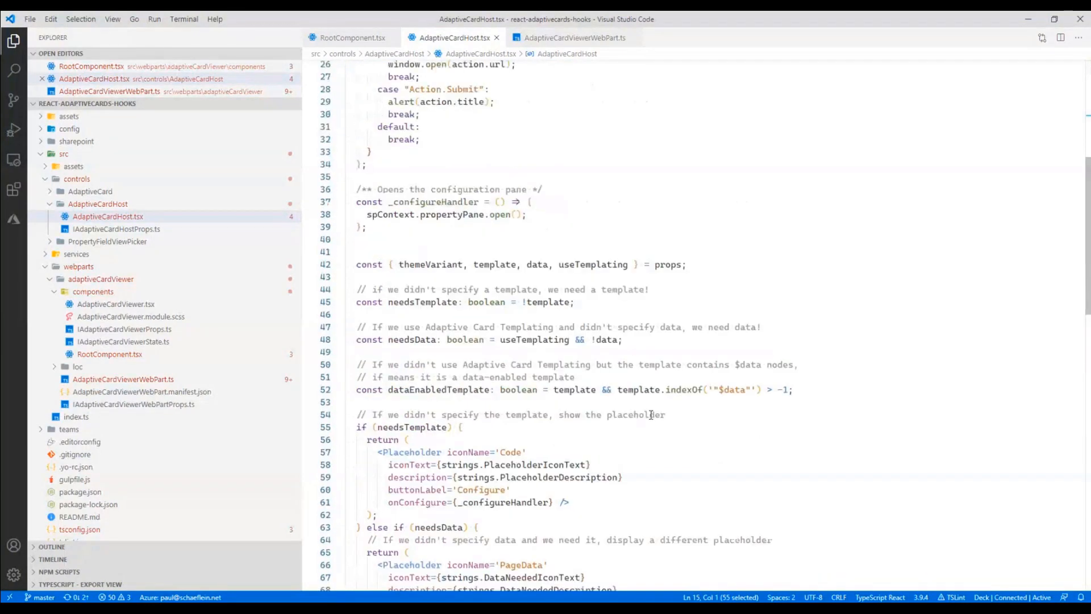
scroll(up, 3)
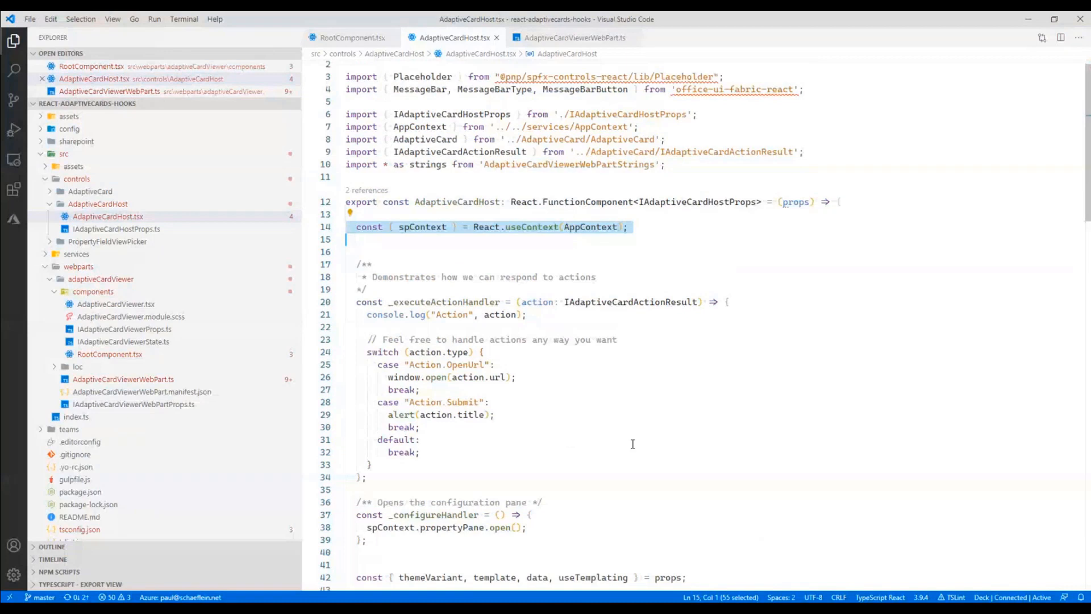
scroll(down, 3)
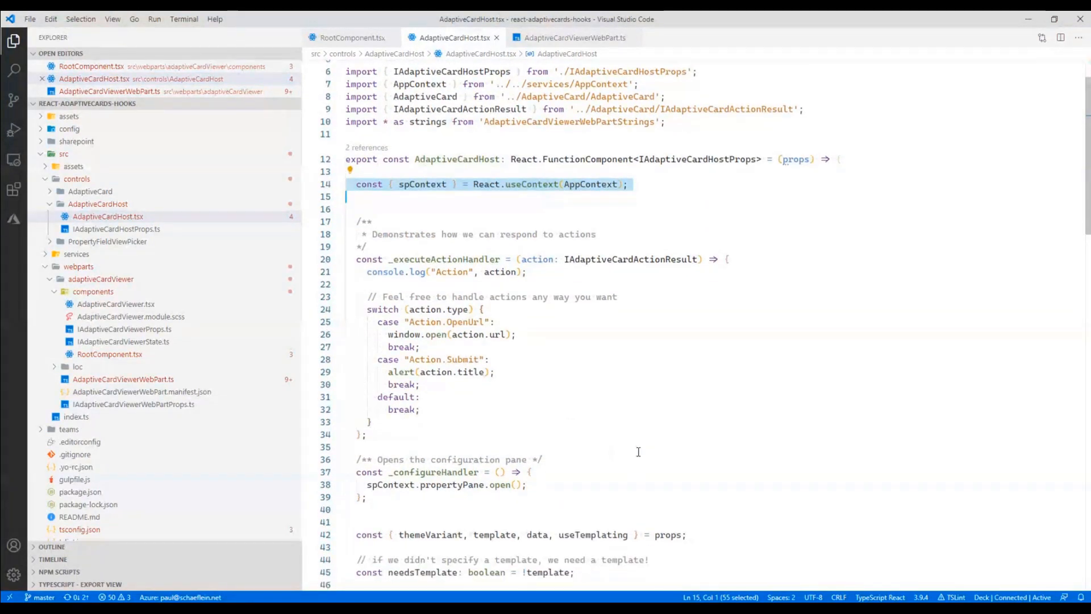
scroll(down, 3)
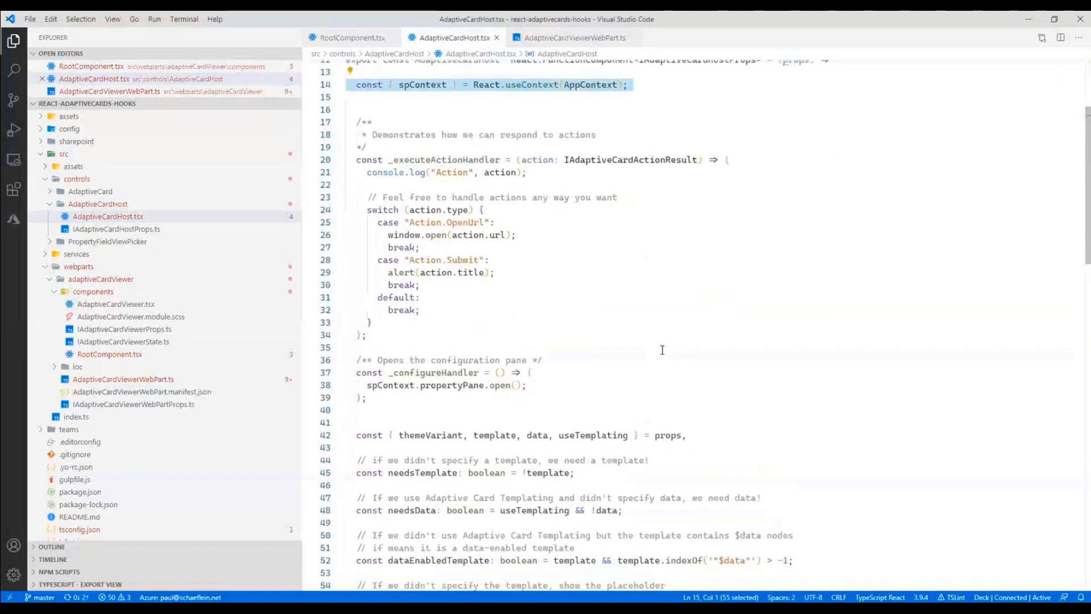
scroll(down, 3)
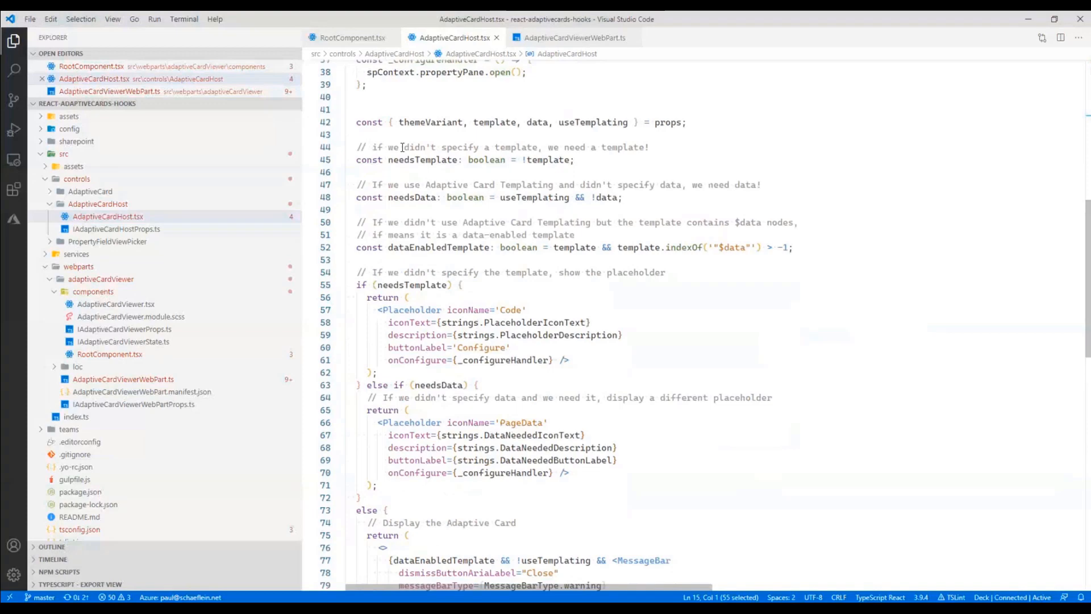
click(570, 37)
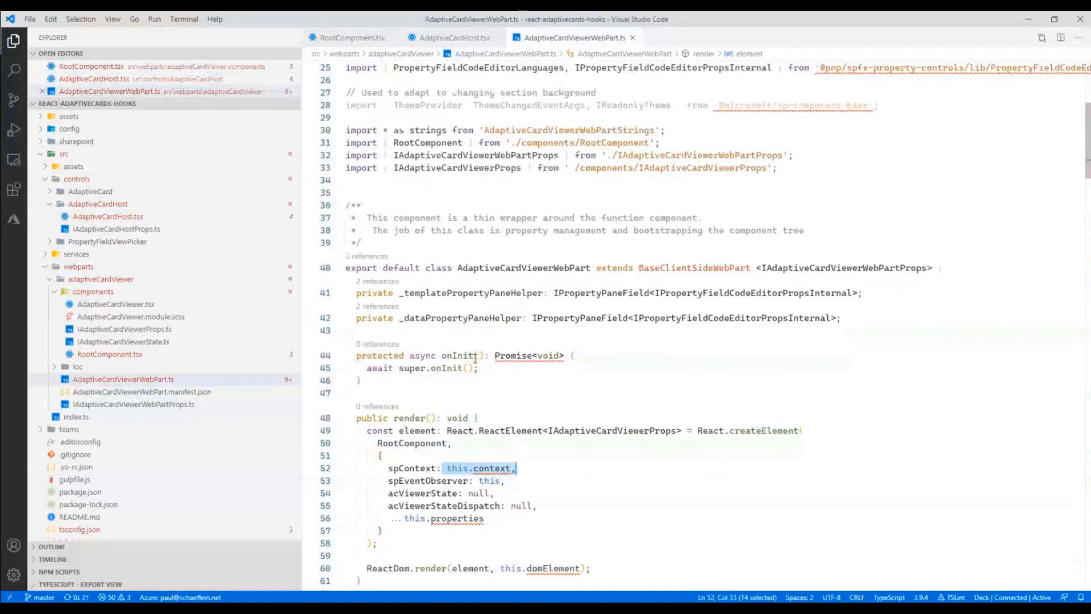
- Reopen AdaptiveCardViewer.tsx, then scroll AdaptiveCardHost.tsx to where the AdaptiveCard renders
scroll(down, 3)
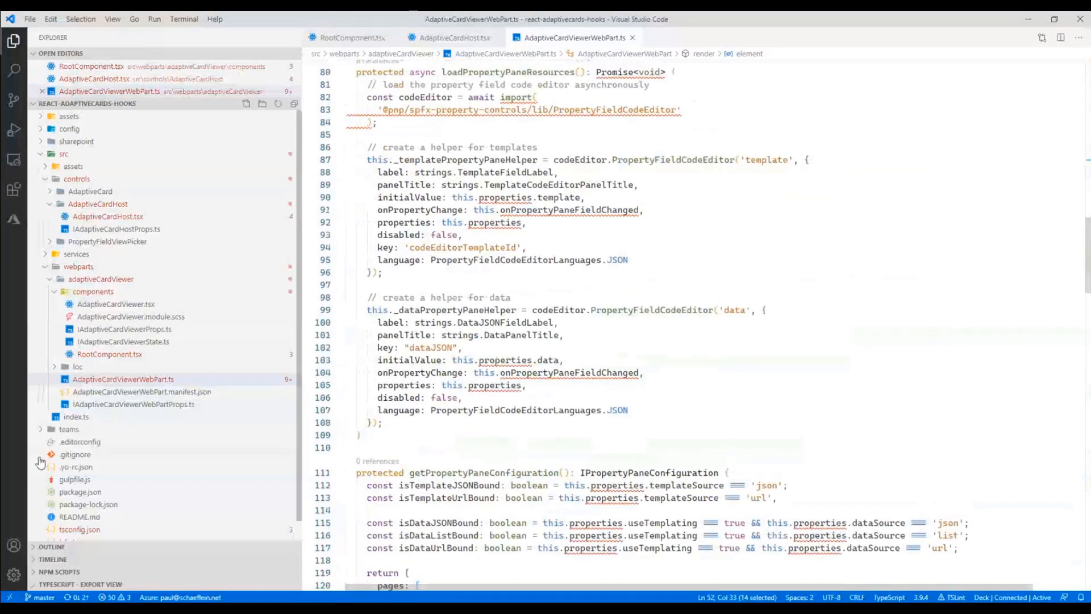
click(108, 304)
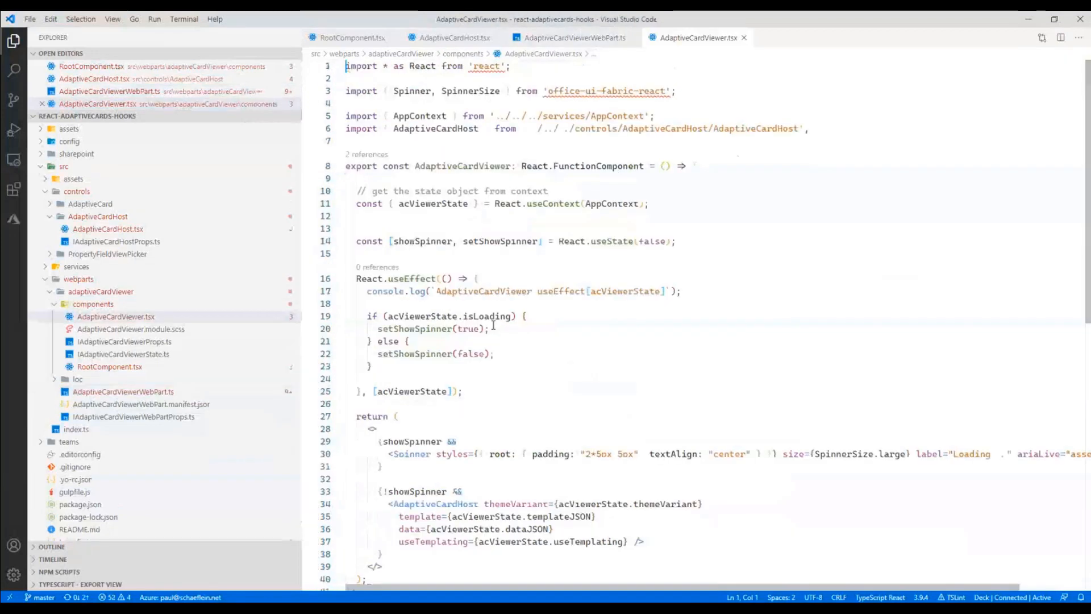
scroll(down, 3)
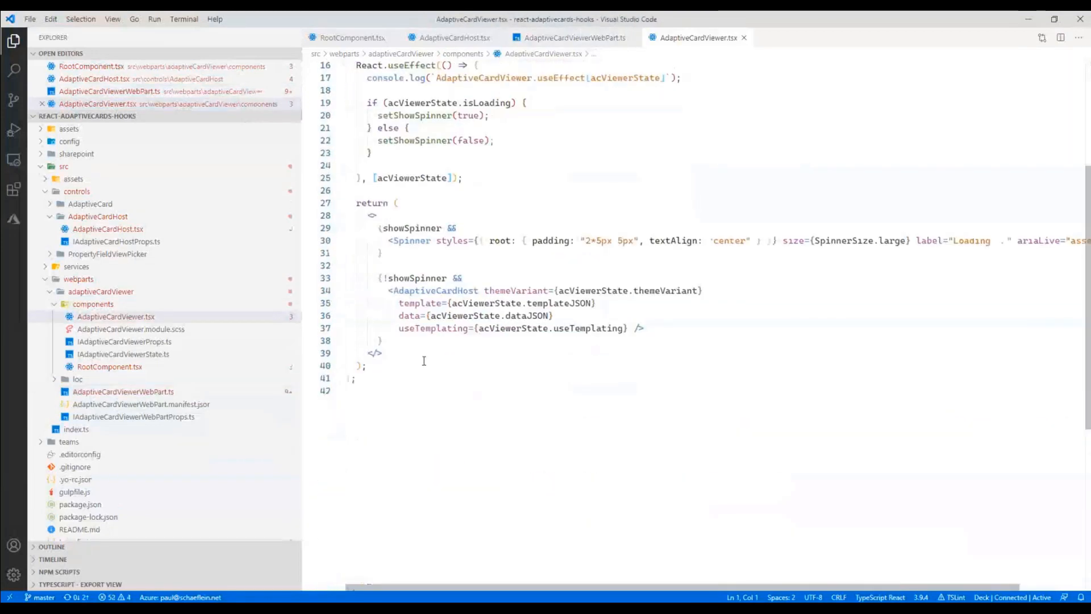
click(449, 37)
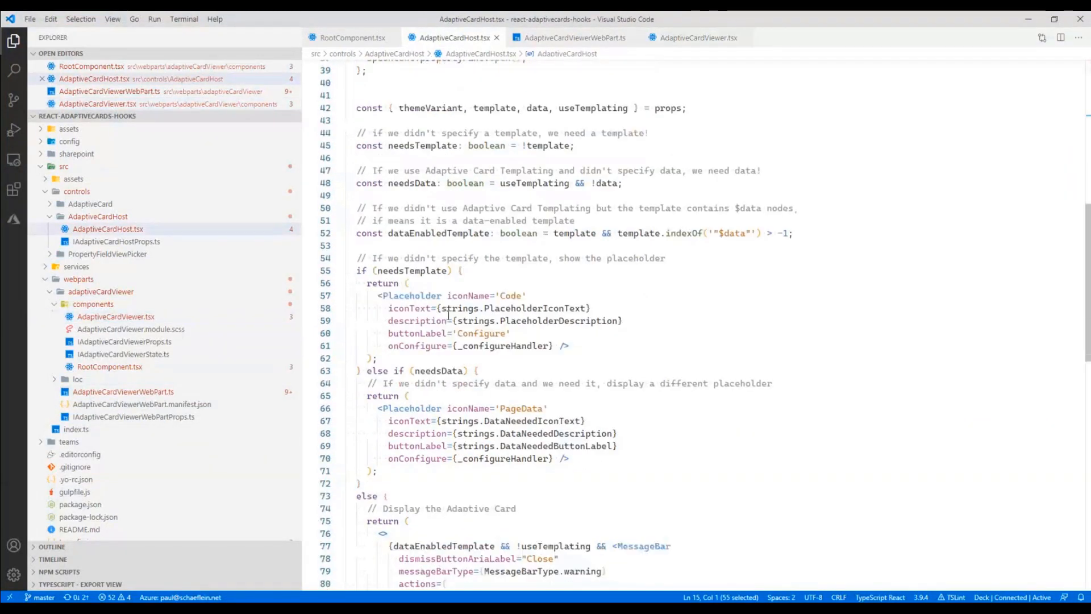
scroll(up, 3)
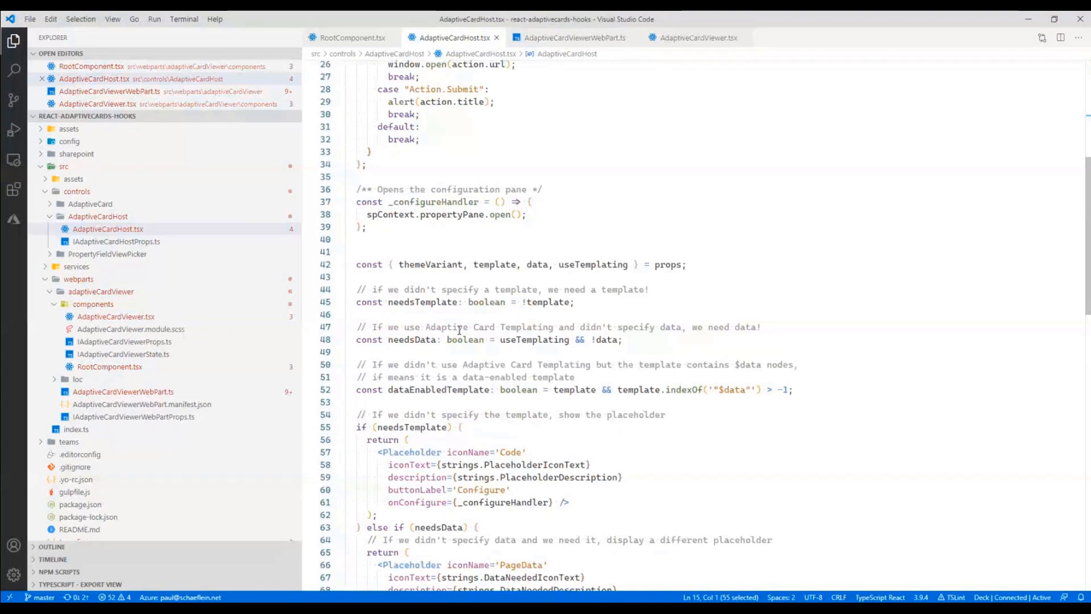
scroll(down, 3)
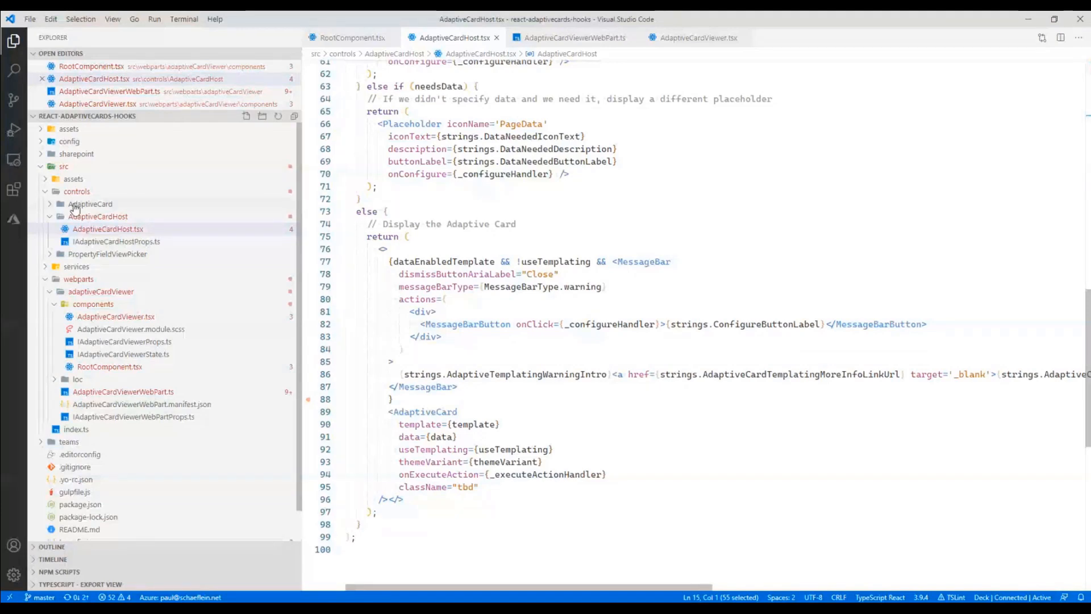
- Open AdaptiveCard.tsx, glance at the web part, and scroll to its lifecycle methods
click(90, 204)
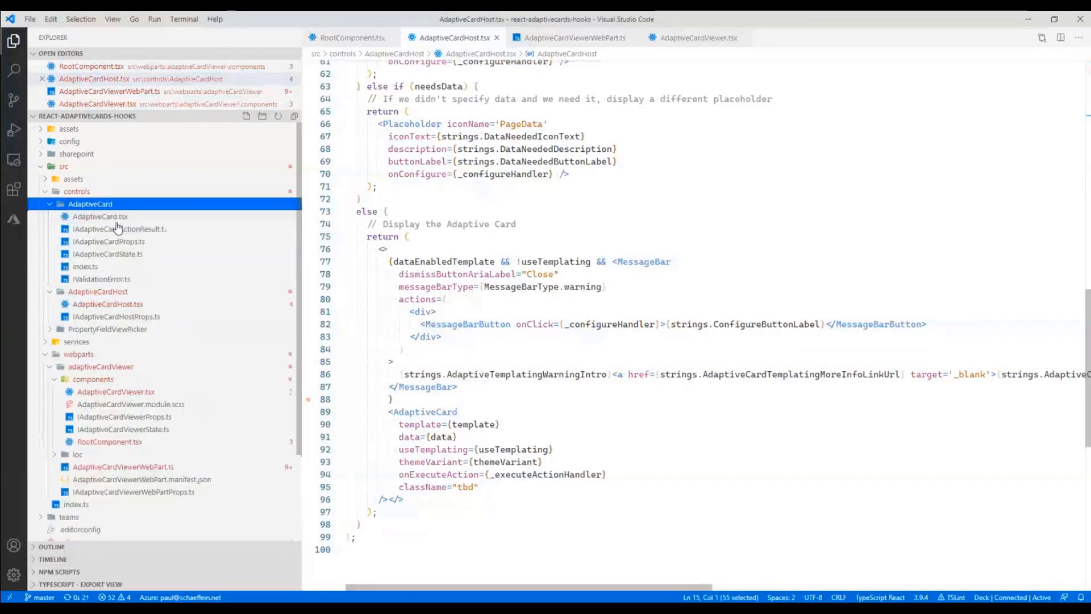
click(100, 217)
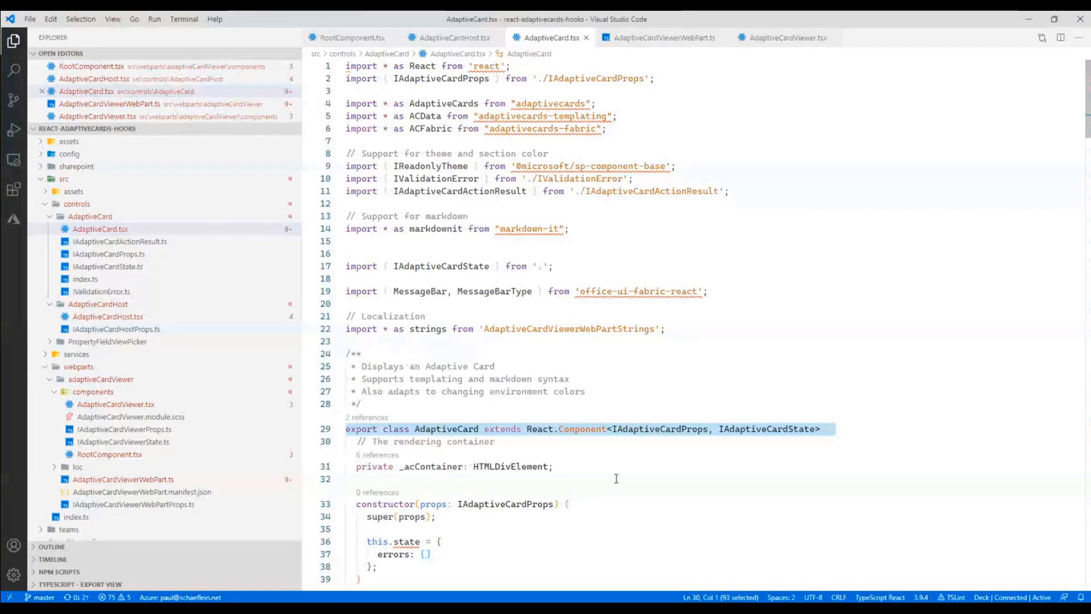
mouse_move(194, 483)
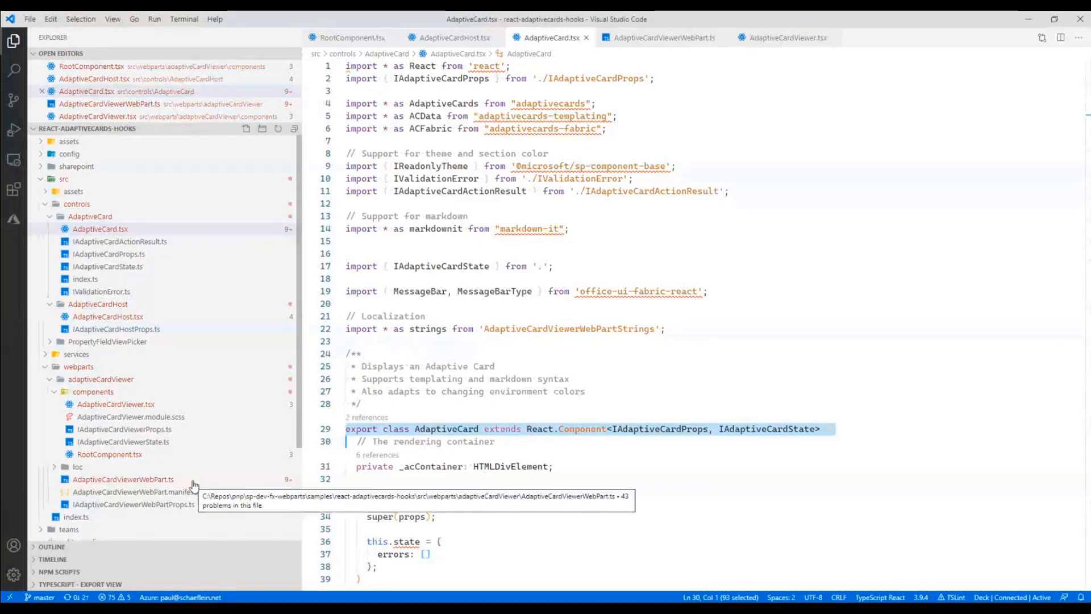
click(659, 37)
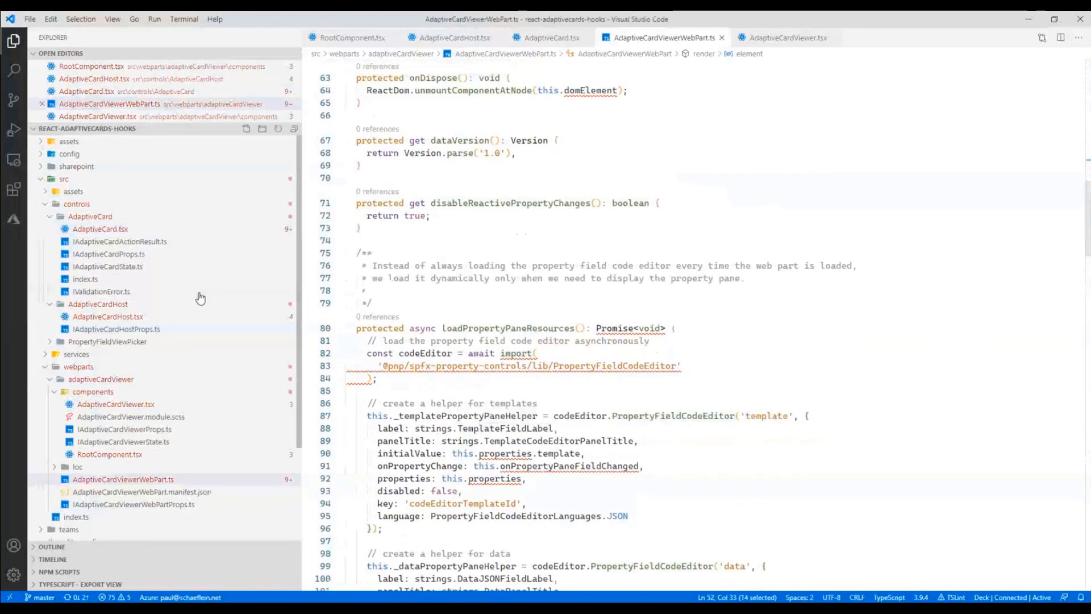
click(101, 229)
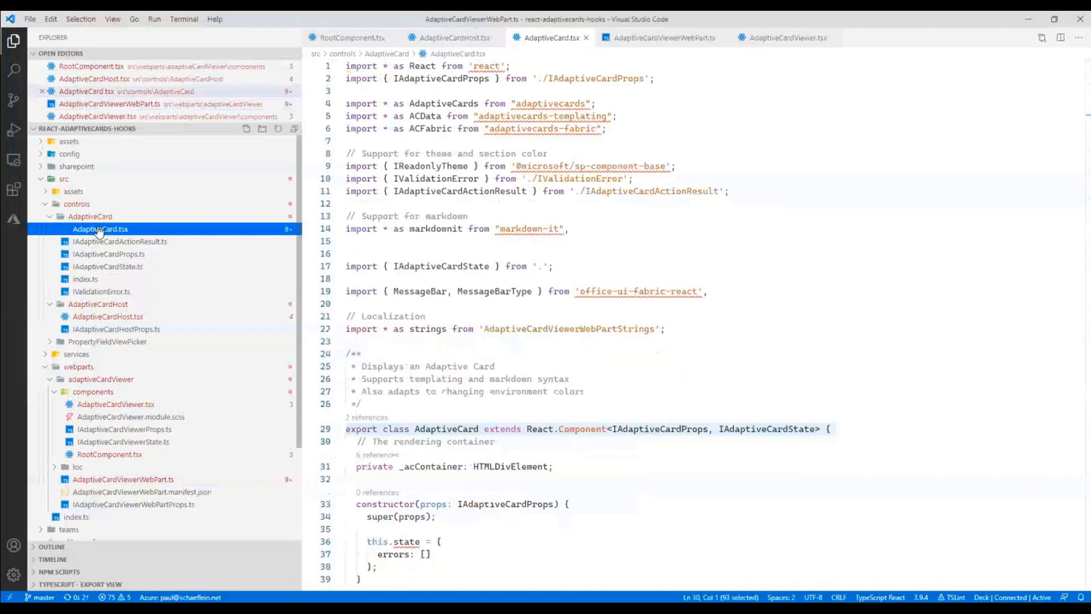
scroll(down, 3)
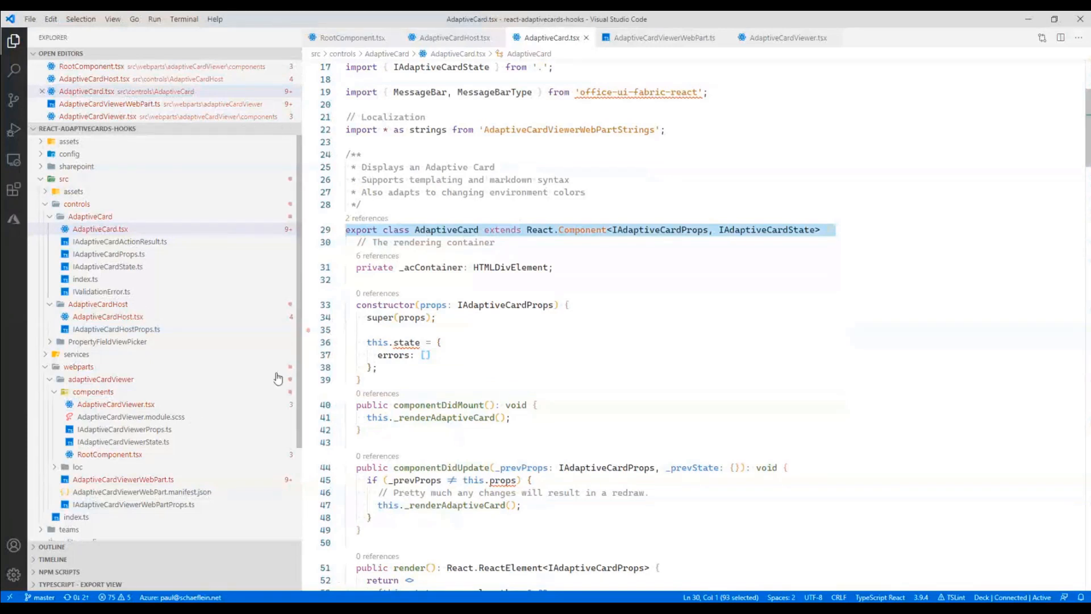
- Expand the services folder to list CardService, SPListDataService, SPViewPickerService and AppContext.ts
click(76, 354)
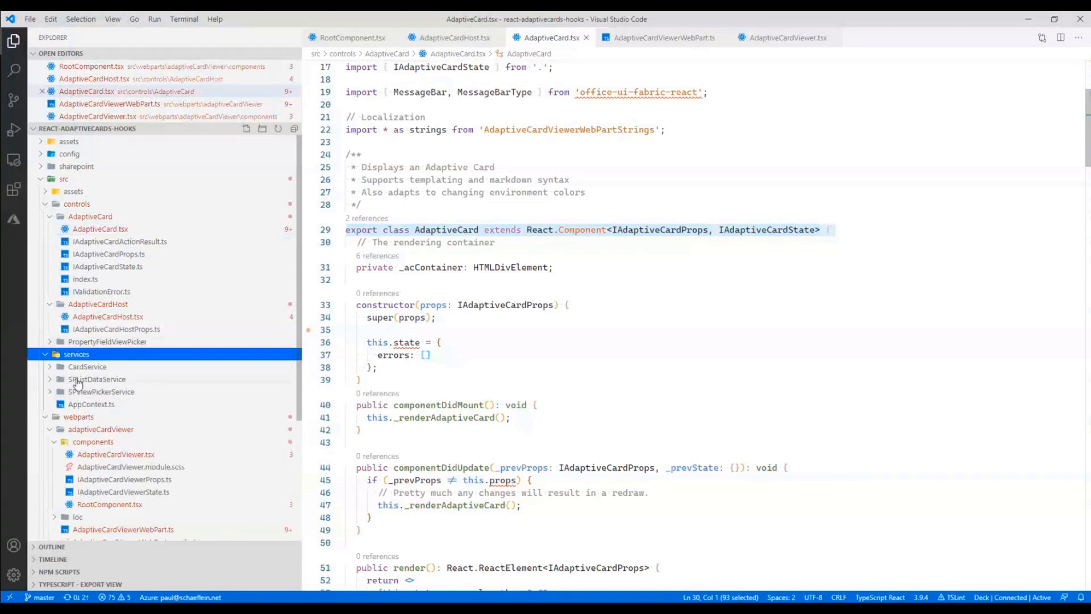
mouse_move(223, 382)
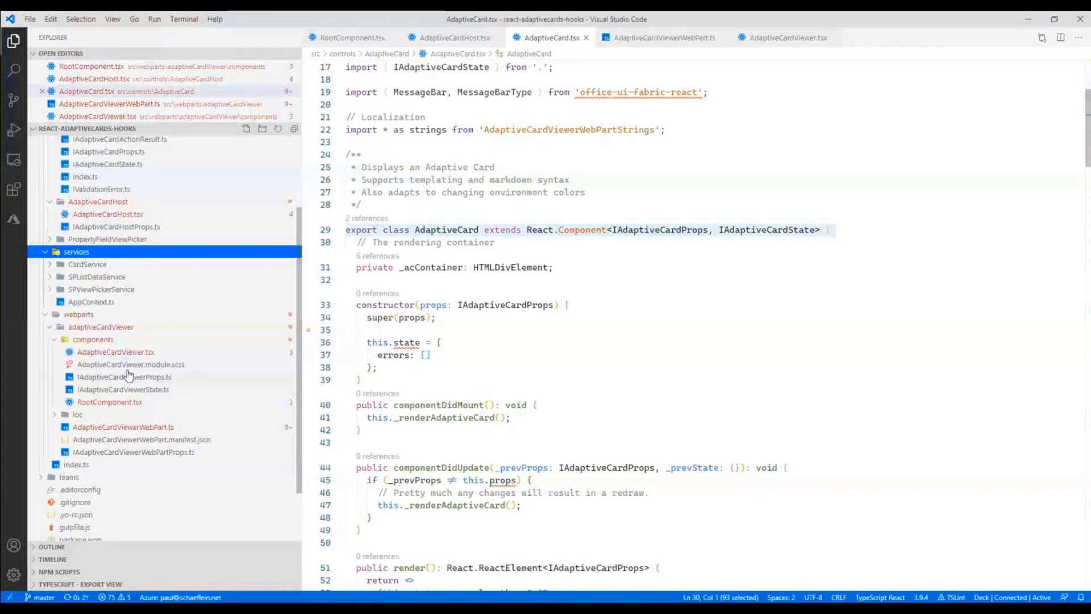
mouse_move(117, 365)
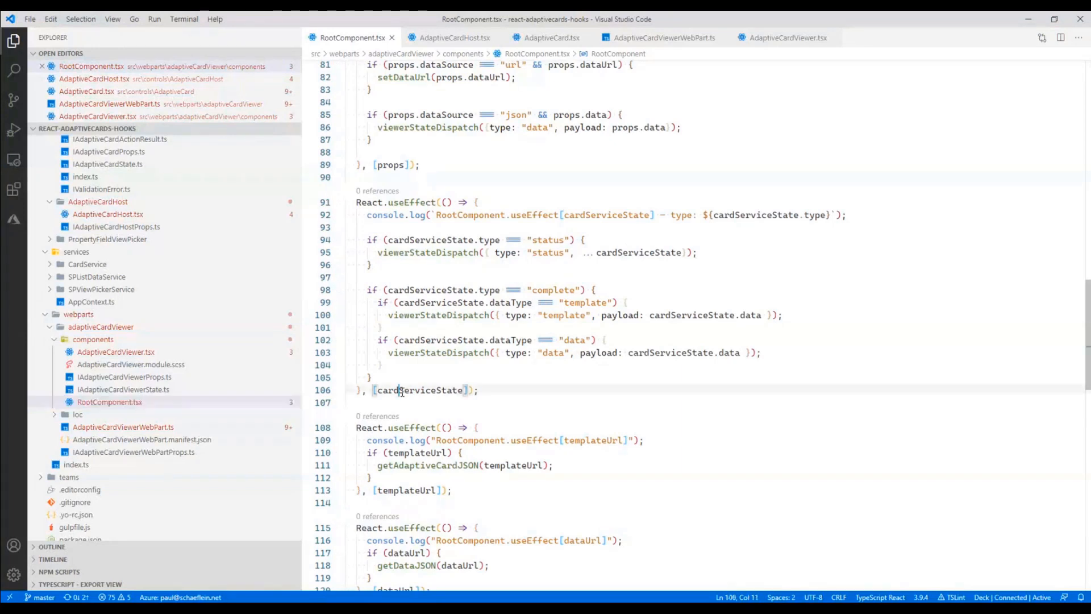
- Highlight the cardServiceState effect and its 'complete' status branch
double_click(418, 389)
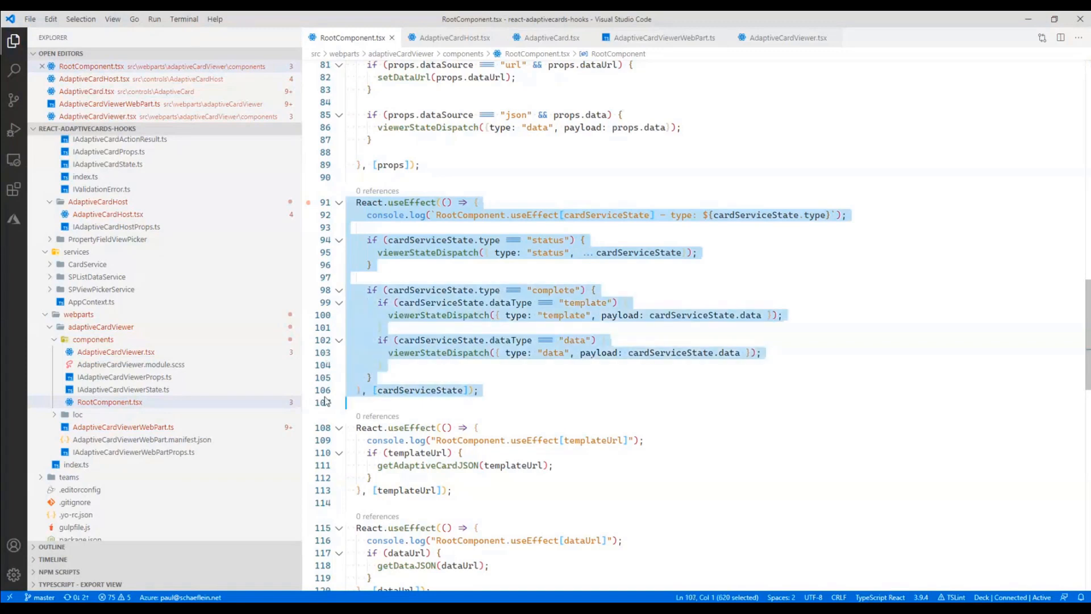
click(402, 390)
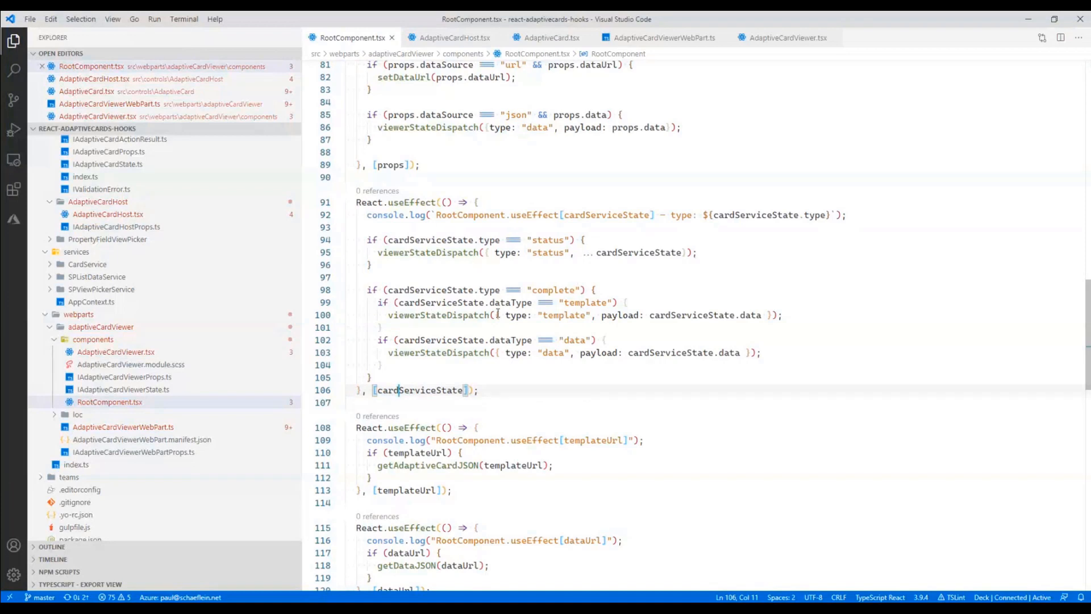
drag(540, 314, 761, 315)
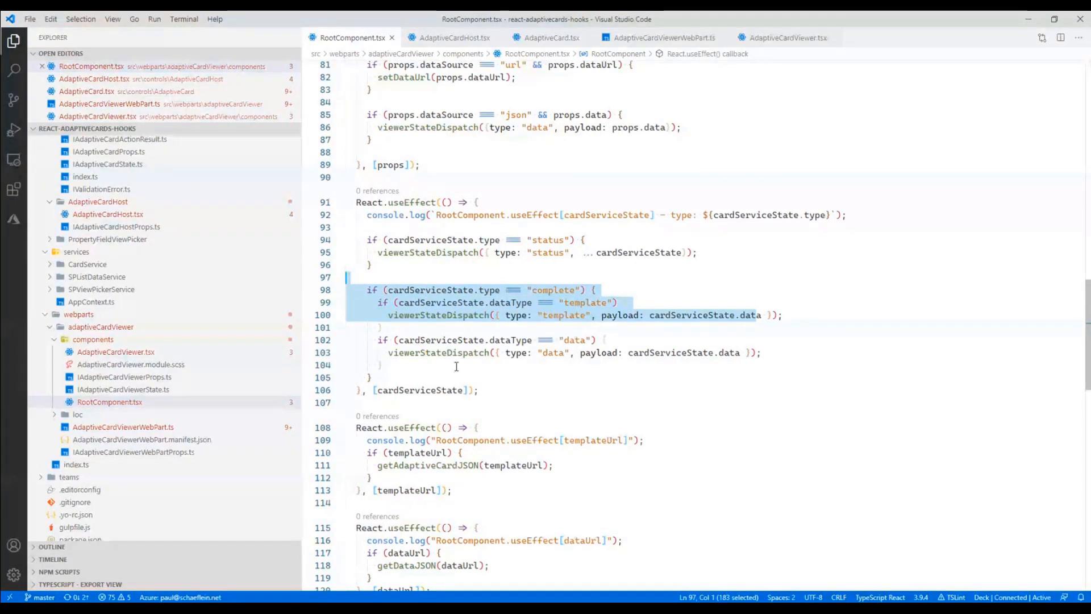
- Fold the dataUrl and listServiceState effects and bring up the window switcher
scroll(down, 3)
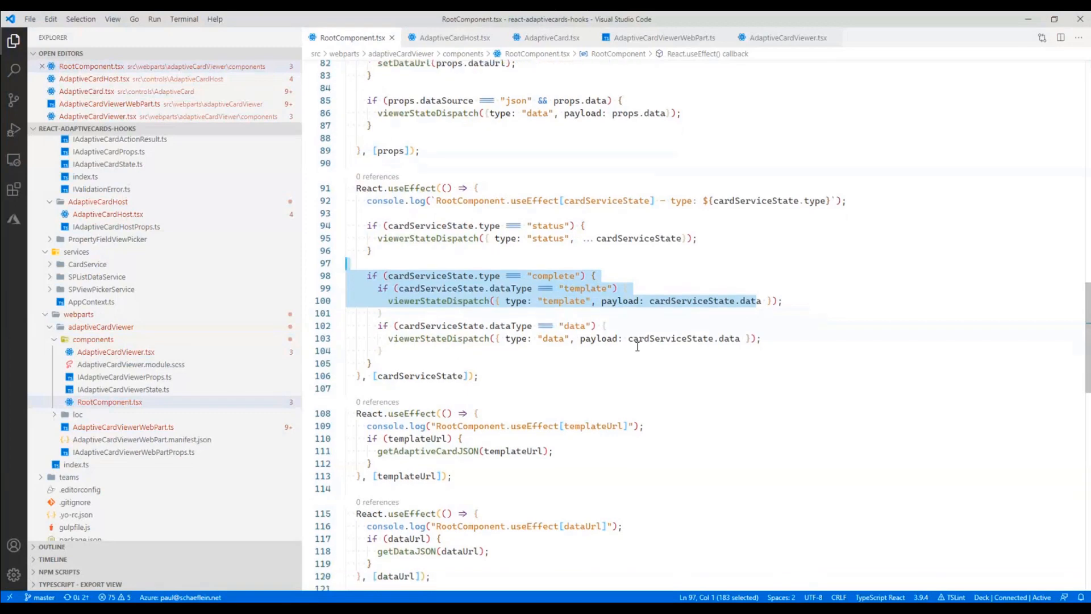
scroll(down, 3)
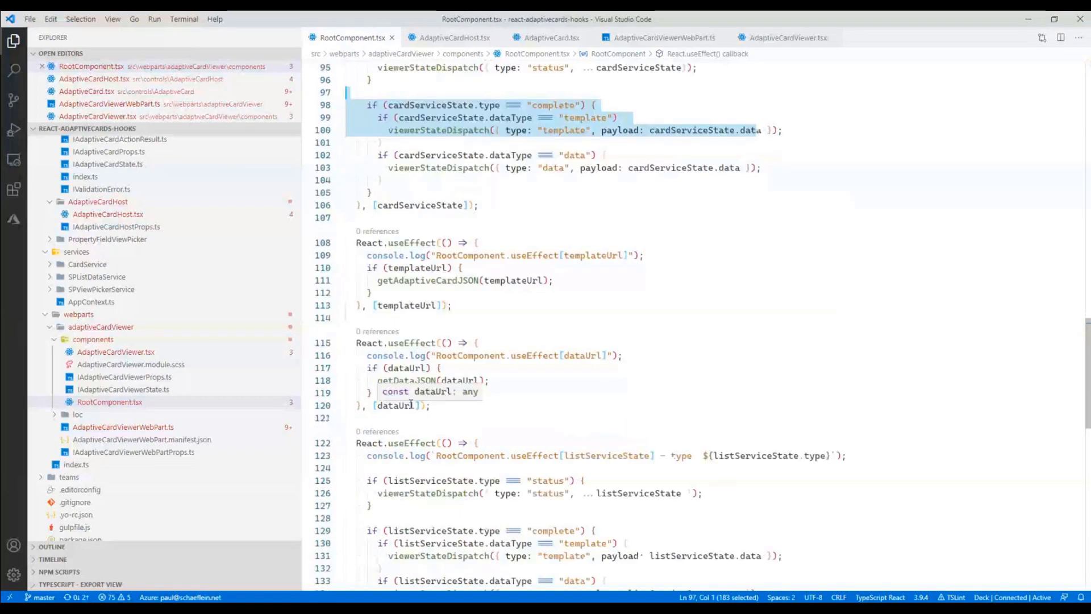
scroll(down, 3)
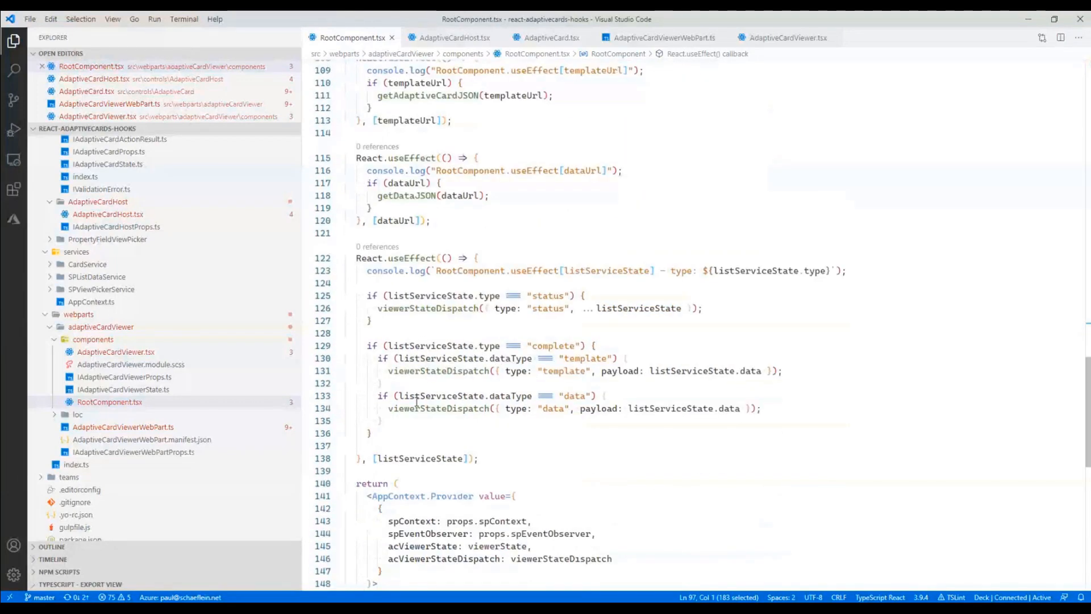
scroll(down, 3)
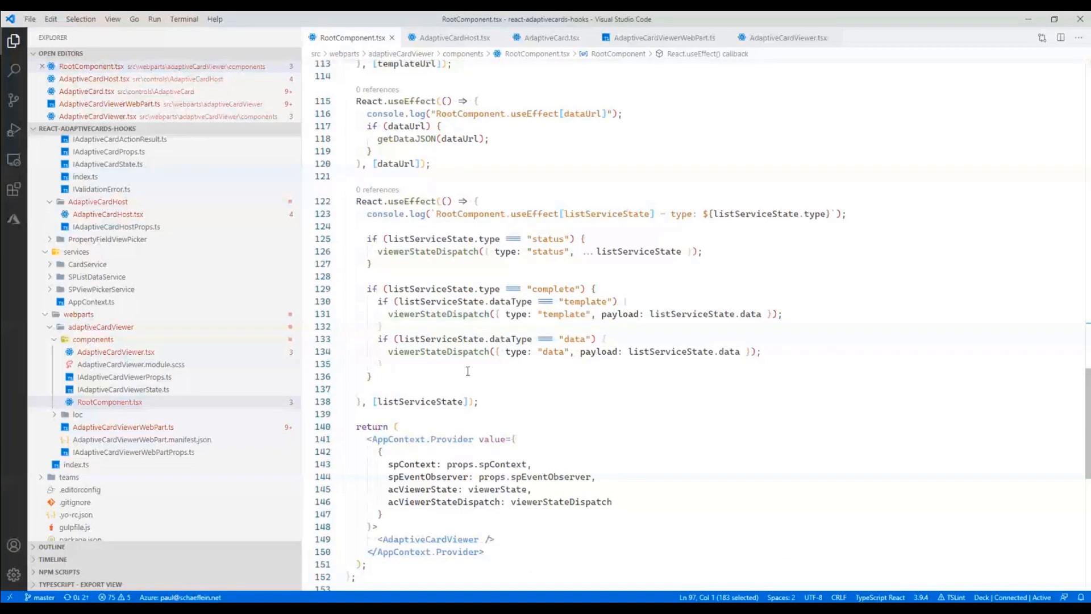
click(340, 201)
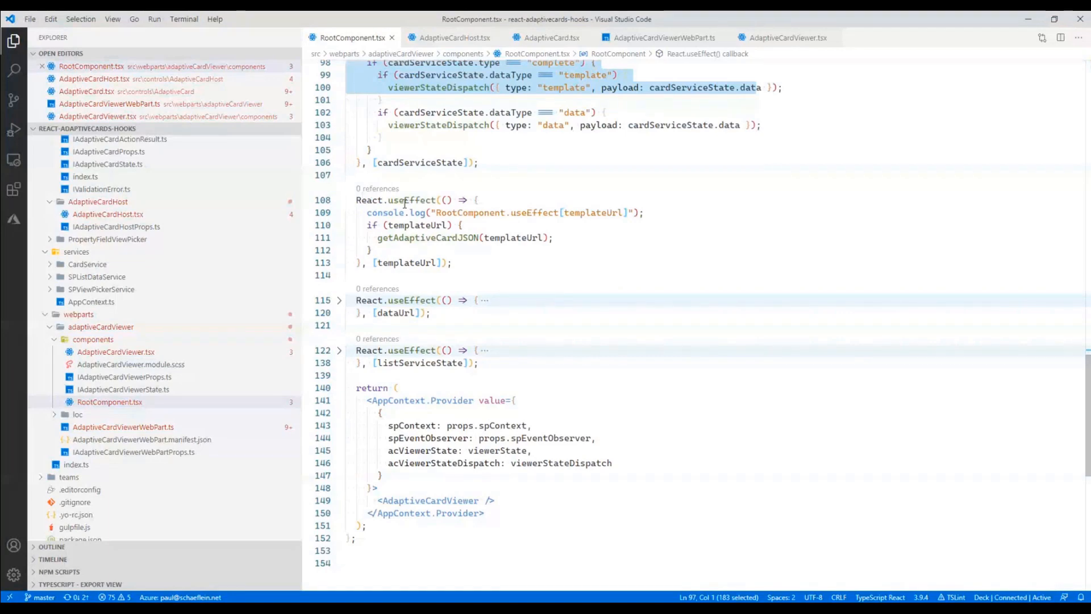
key(Alt+Tab)
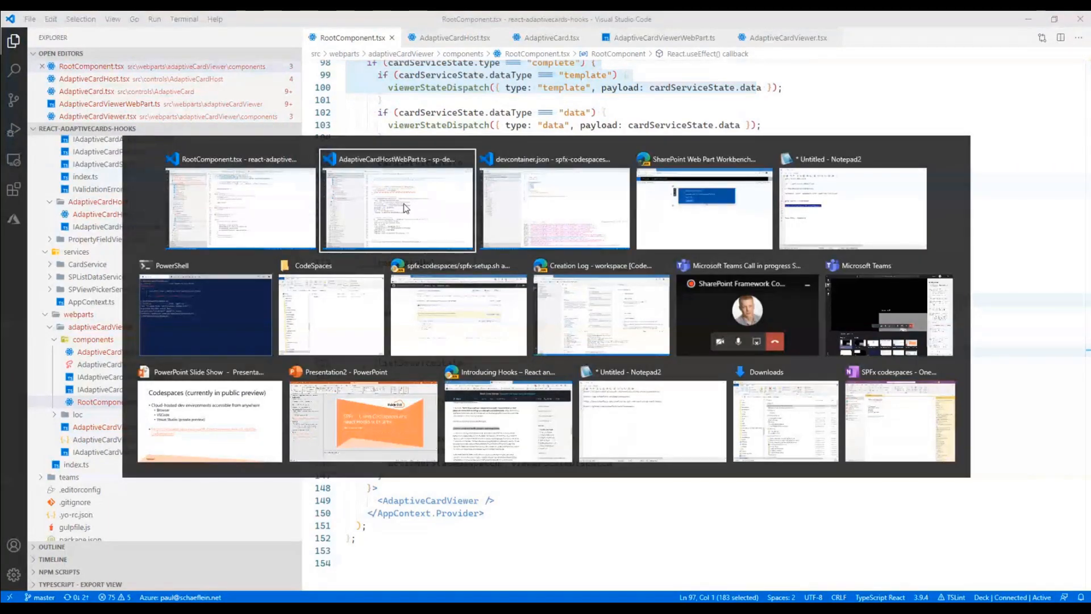
- Open the original AdaptiveCardHostWebPart window and browse the class-based AdaptiveCardHost.tsx code
click(404, 208)
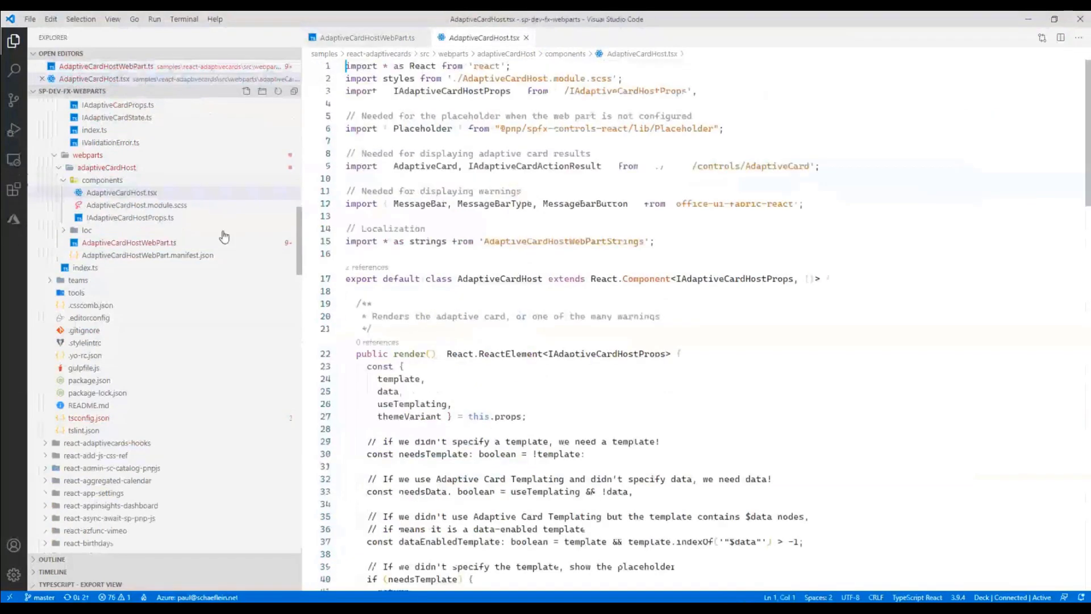
scroll(down, 3)
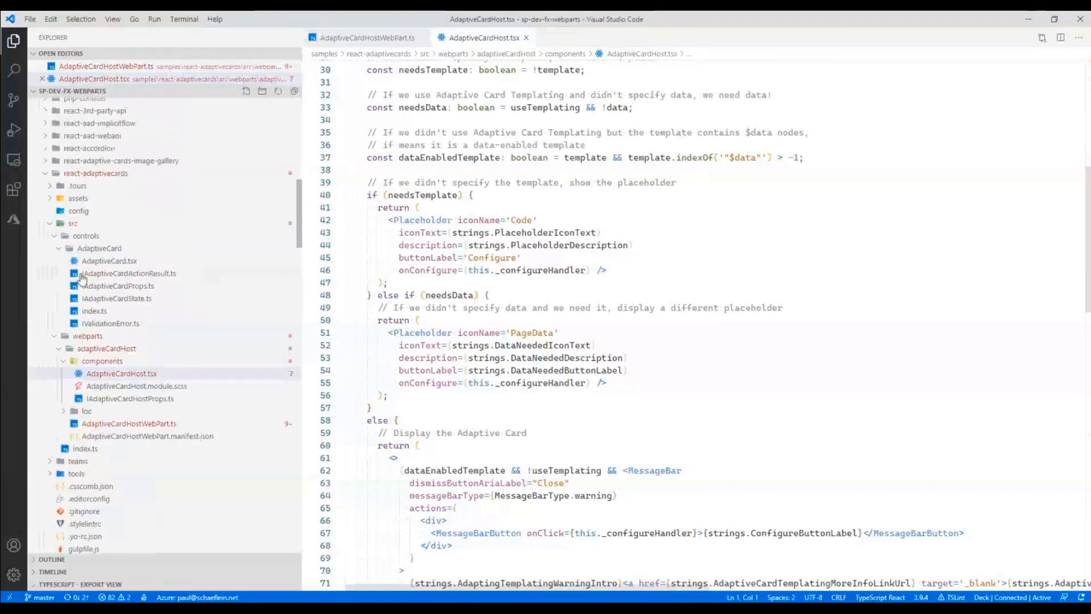
click(100, 249)
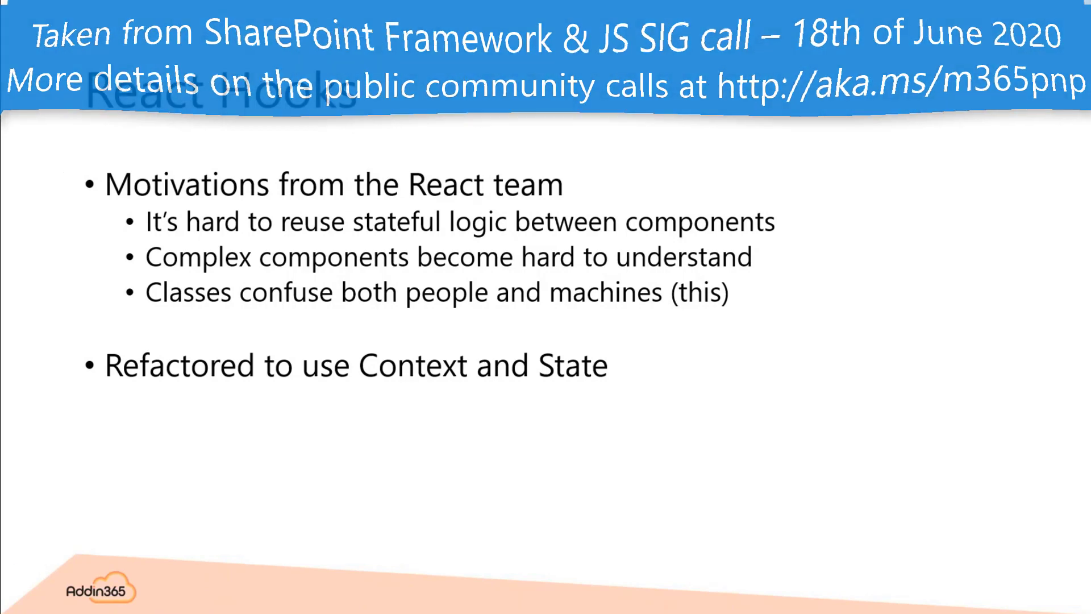
- Advance the slide show from the React Hooks slide to the Resources slide
key(Alt+Tab)
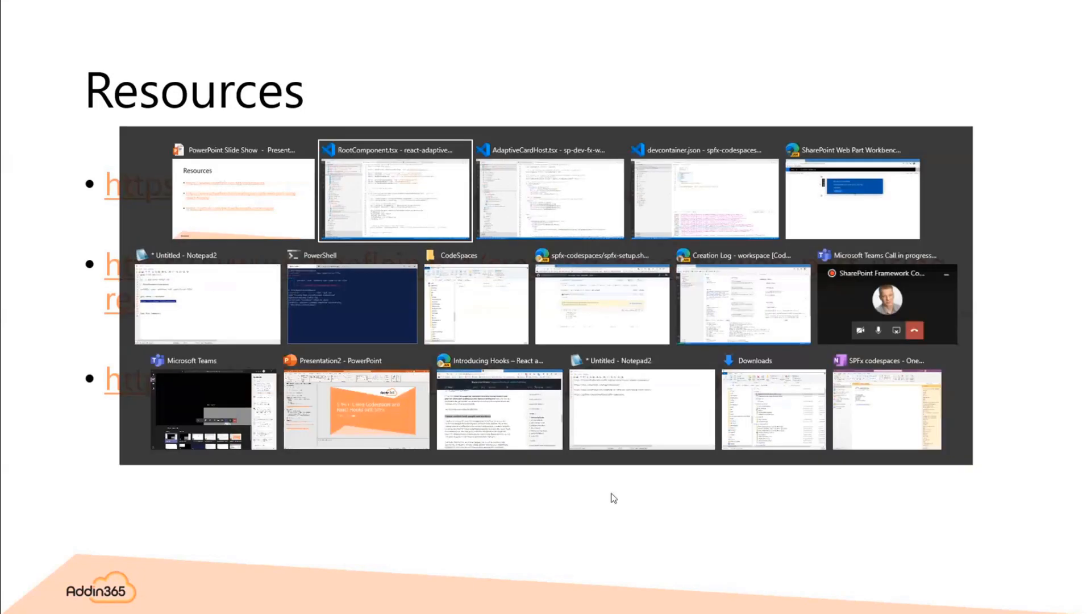